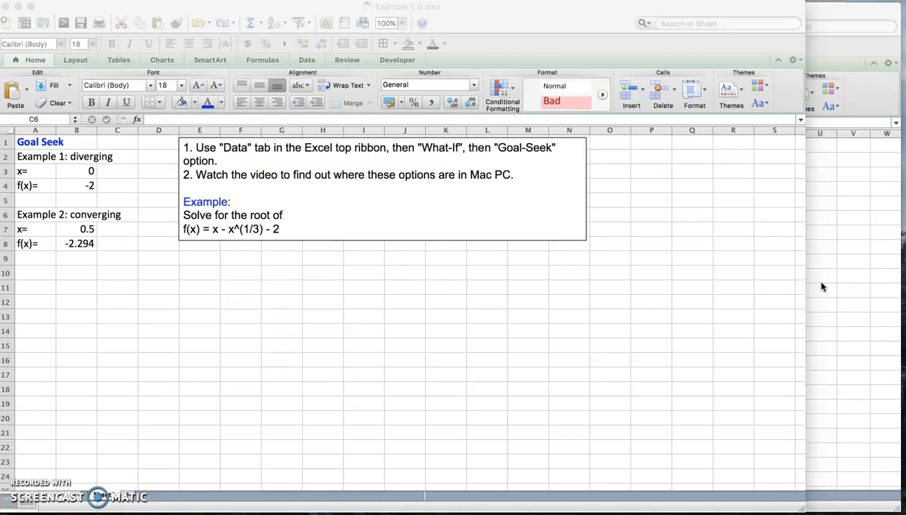
pyautogui.moveTo(659, 279)
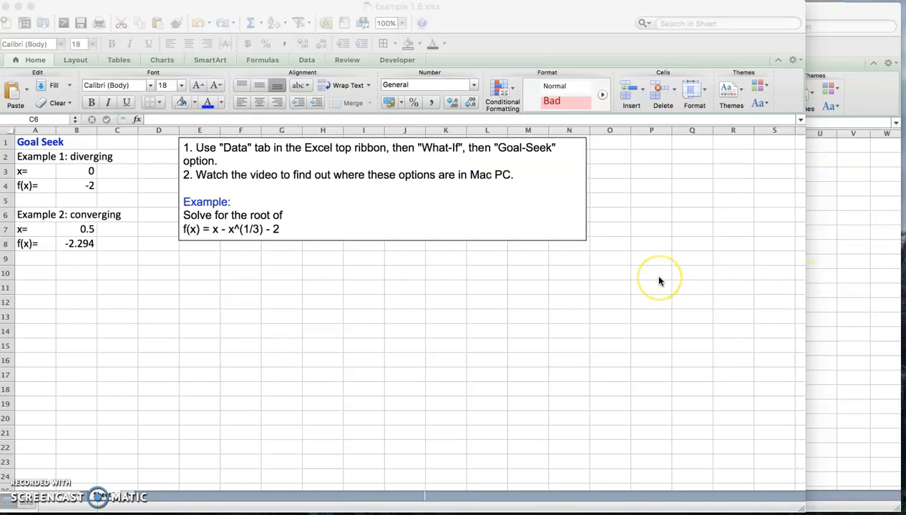
pyautogui.moveTo(659, 279)
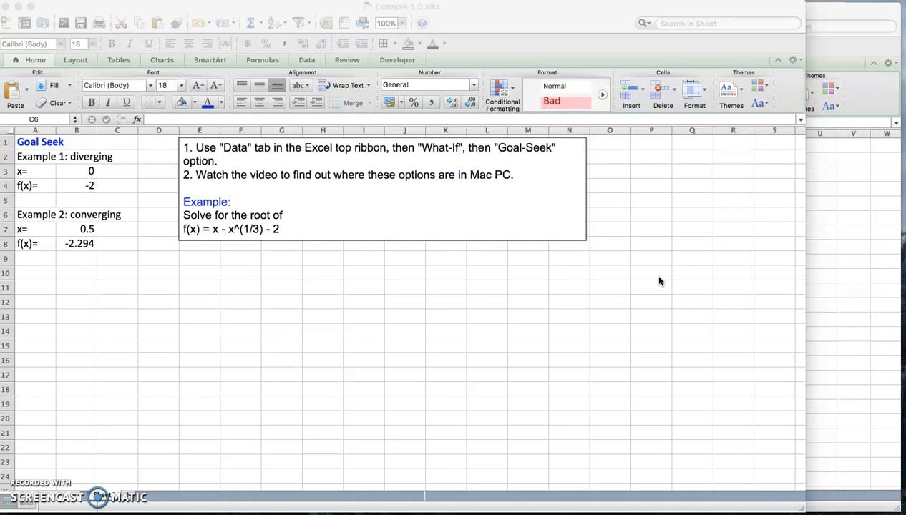
pyautogui.moveTo(808, 58)
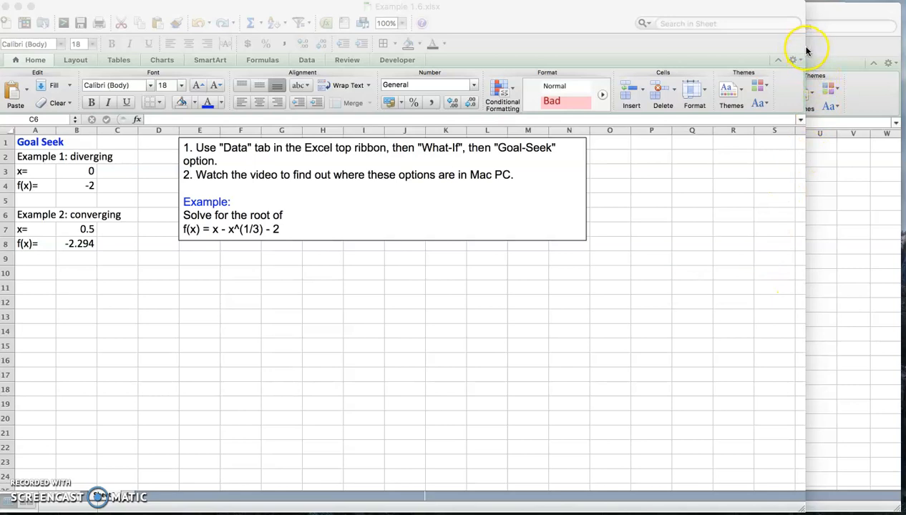
pyautogui.moveTo(803, 24)
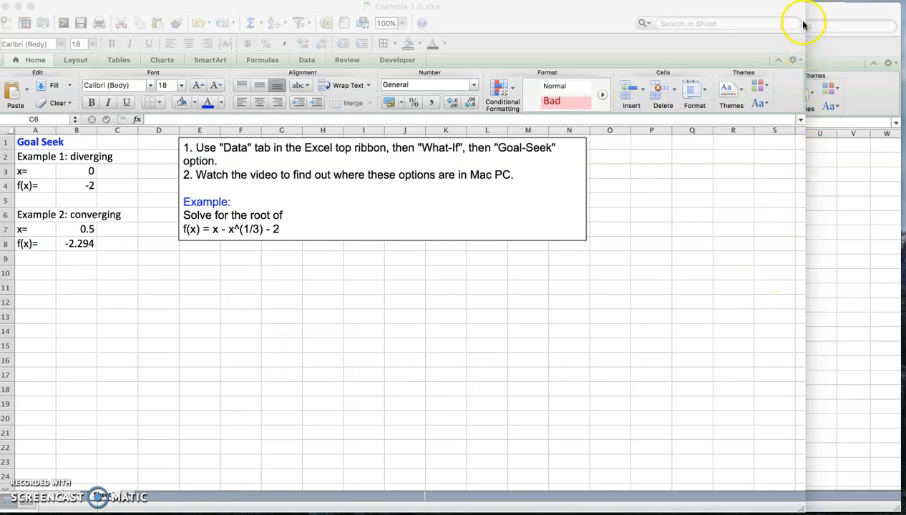
pyautogui.moveTo(808, 39)
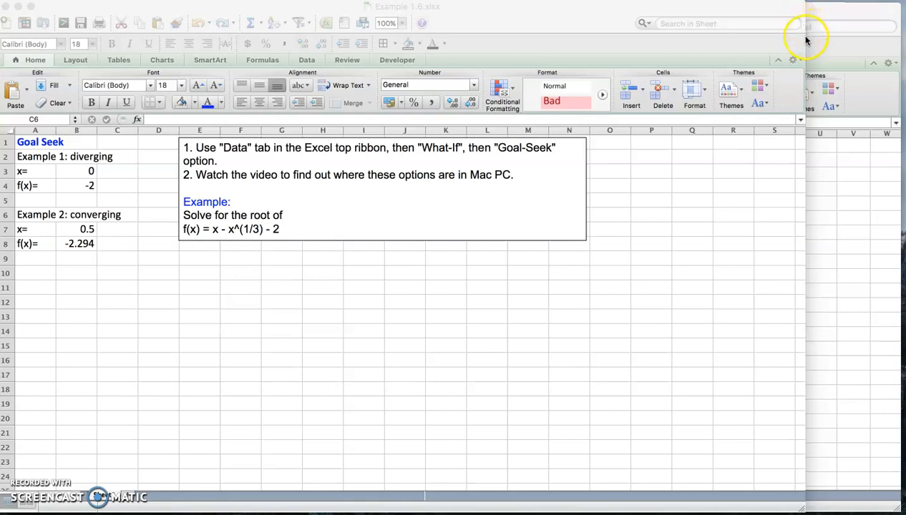
pyautogui.moveTo(351, 265)
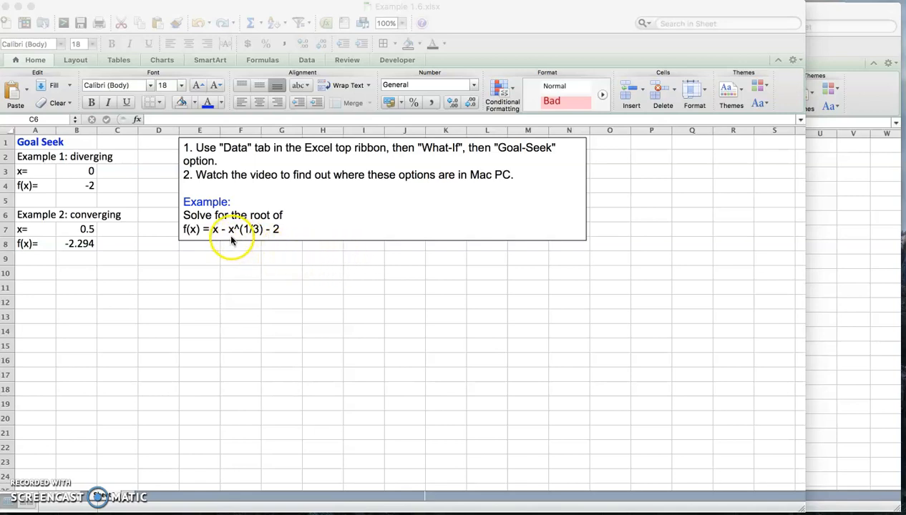
pyautogui.moveTo(231, 239)
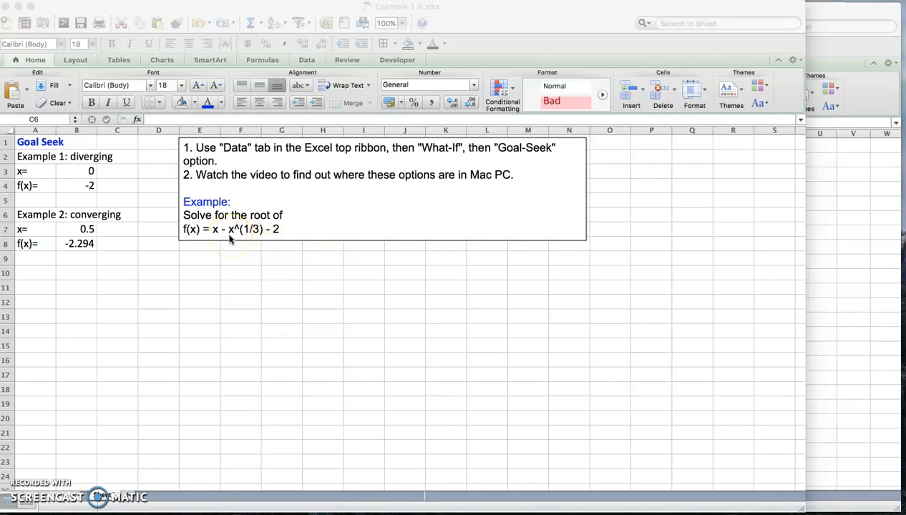
pyautogui.moveTo(217, 237)
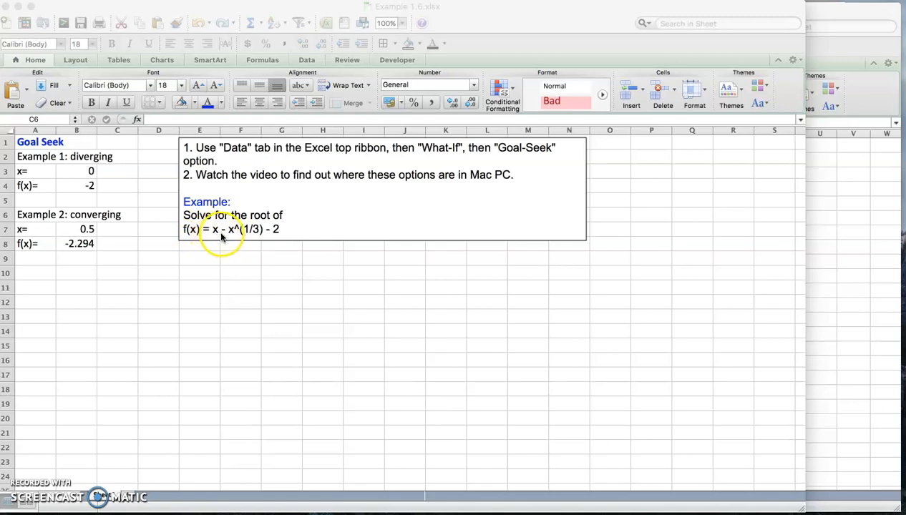
pyautogui.moveTo(285, 237)
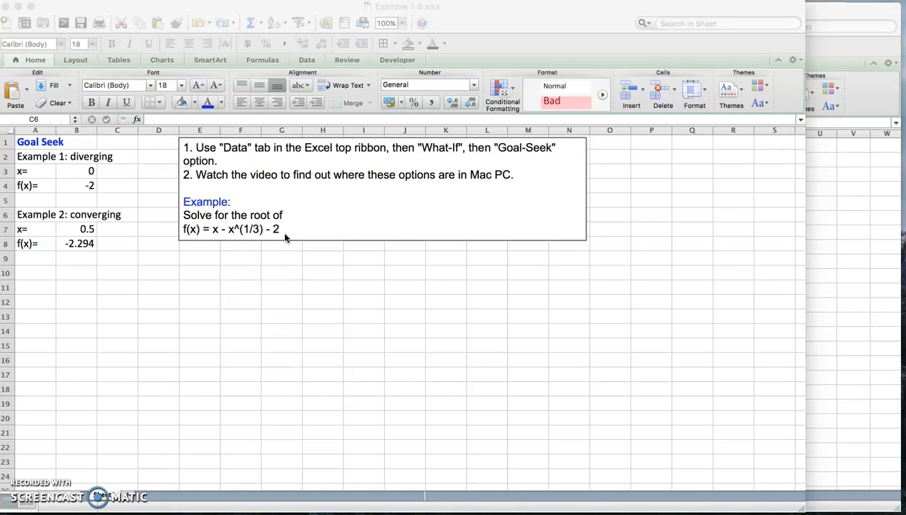
# Enter x and f(x) headers, x = 0 in E11, and =E11-E11^(1/3)-2 in F11, giving -2.
pyautogui.click(203, 273)
pyautogui.write('x')
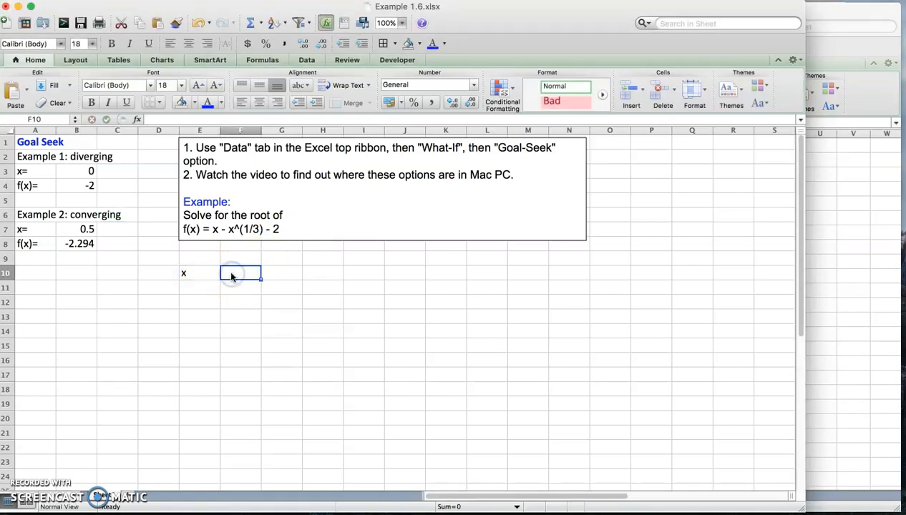
pyautogui.write('f(x)')
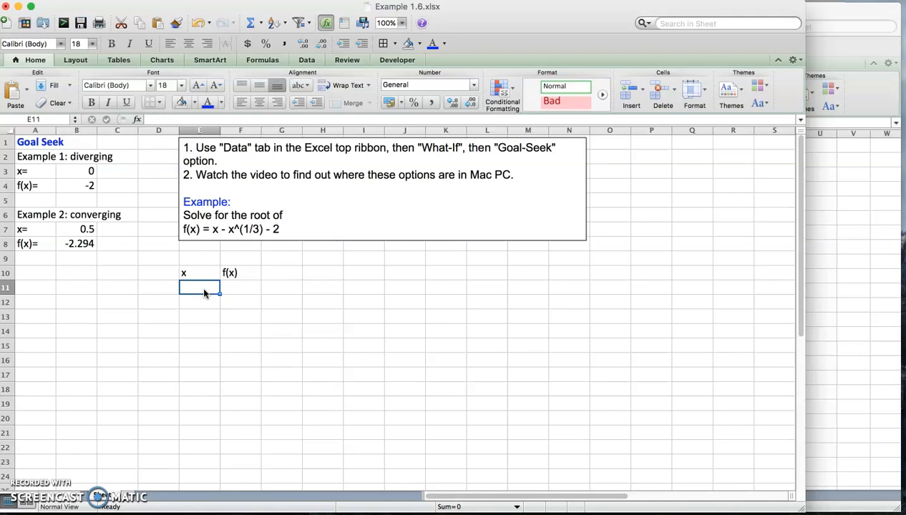
pyautogui.write('0')
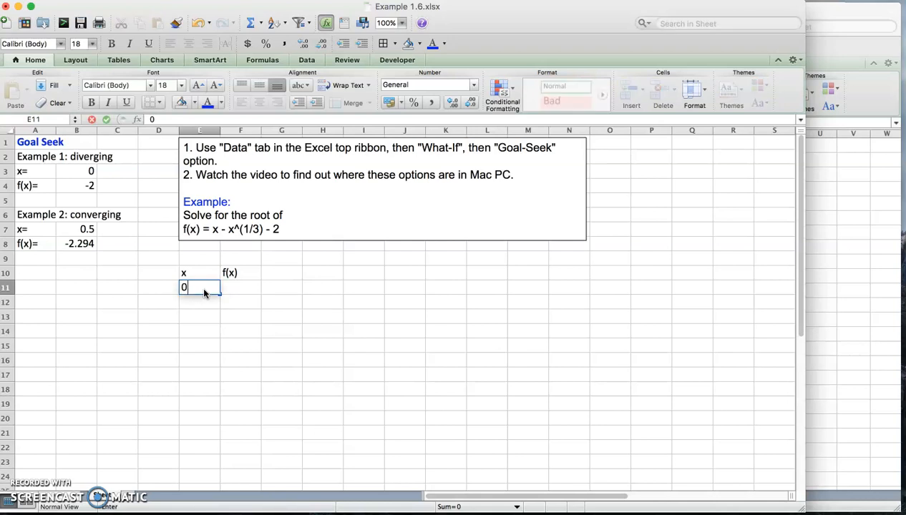
pyautogui.write('=')
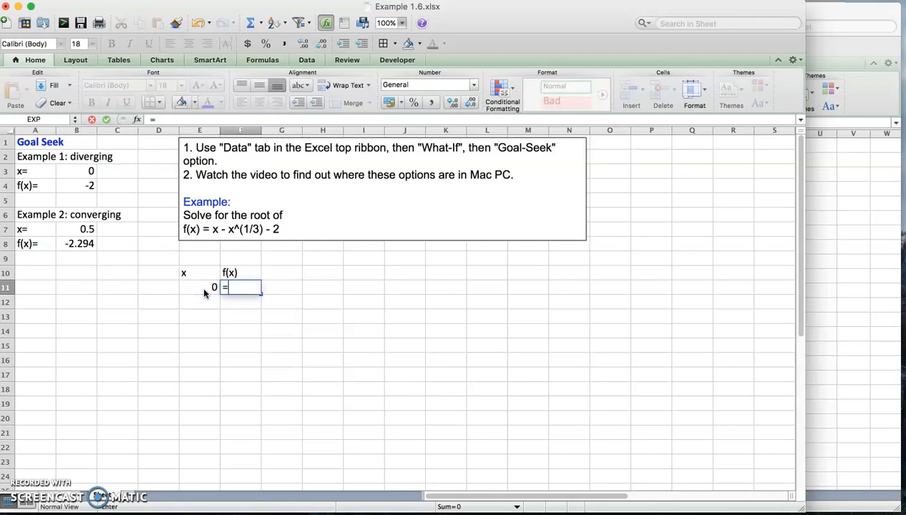
pyautogui.click(240, 274)
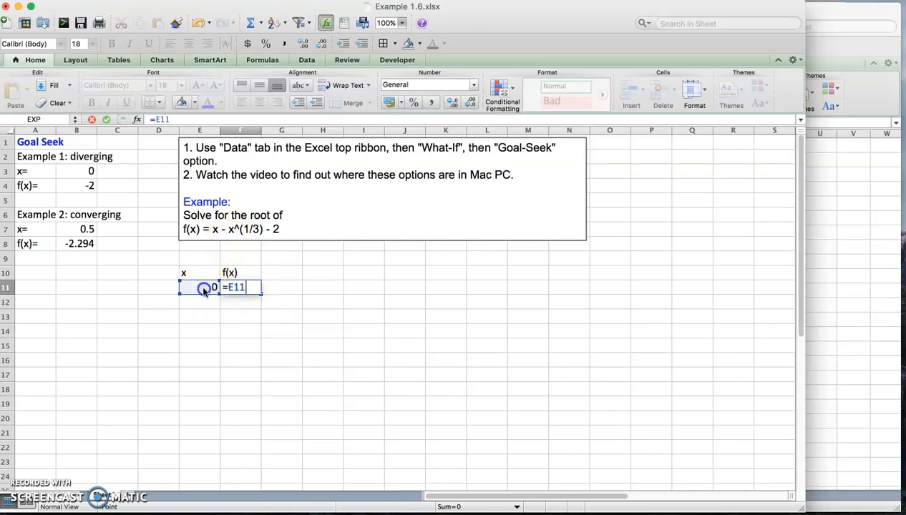
pyautogui.write('-E11^(')
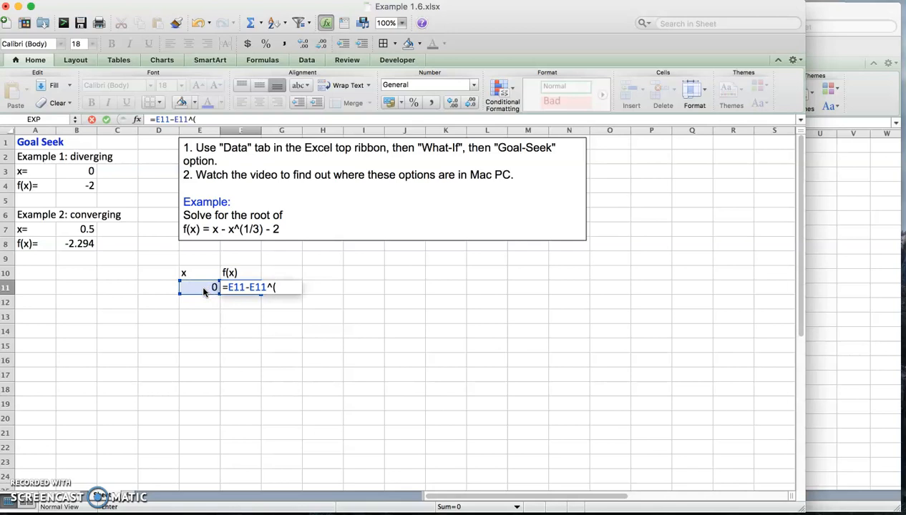
pyautogui.write('1/3)-')
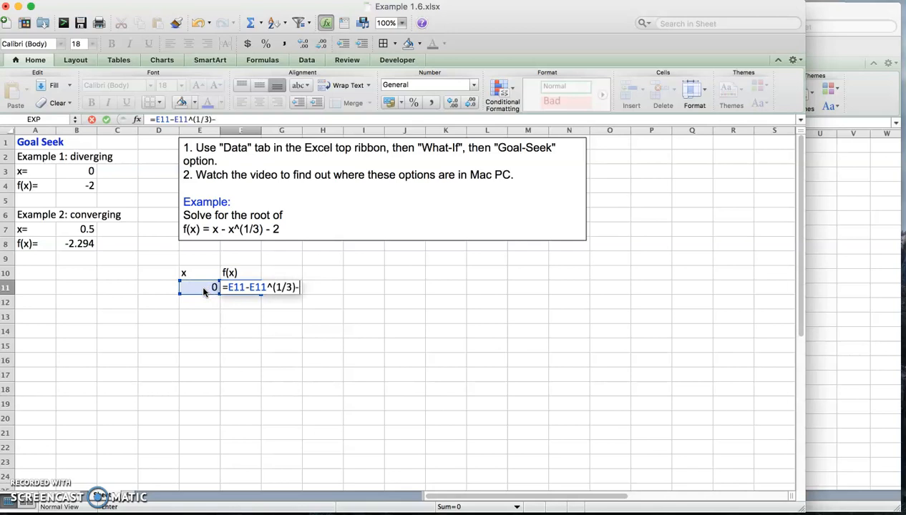
pyautogui.write('2')
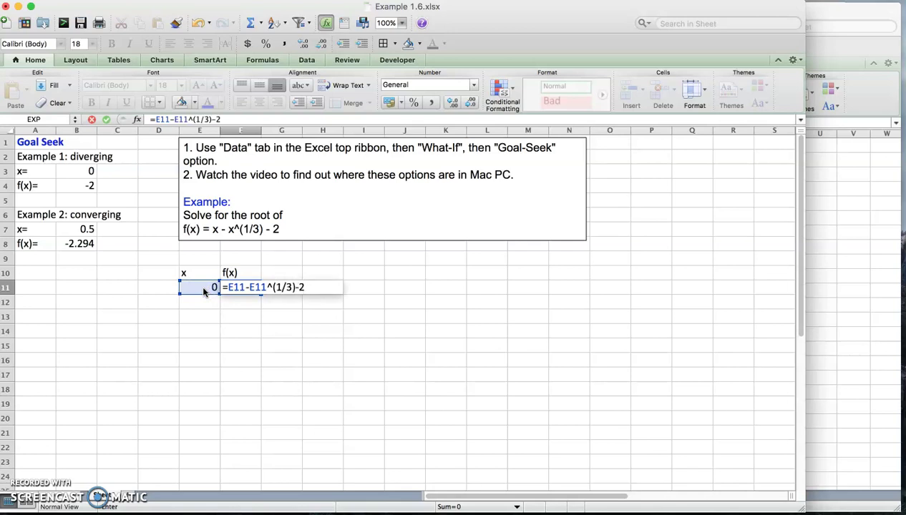
pyautogui.press('Return')
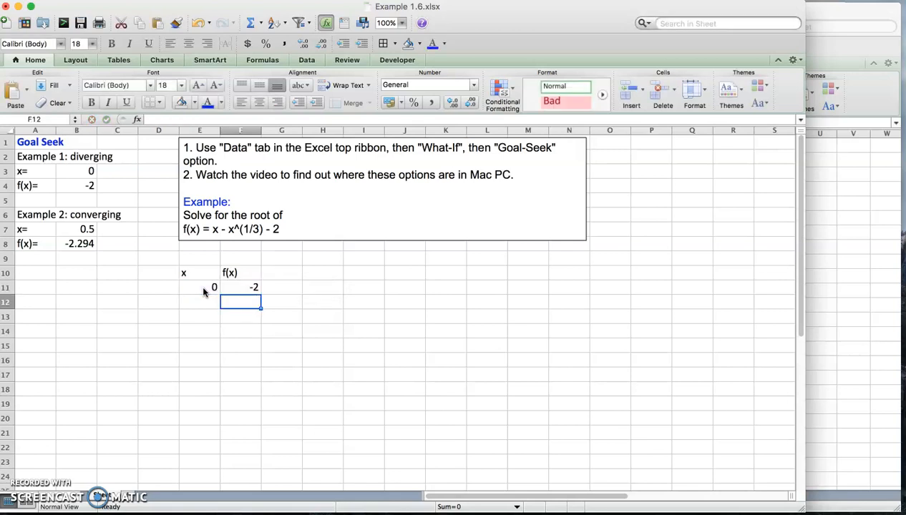
# Copy the f(x) formula down to row 12 and format values to two decimals.
pyautogui.click(200, 301)
pyautogui.write('1')
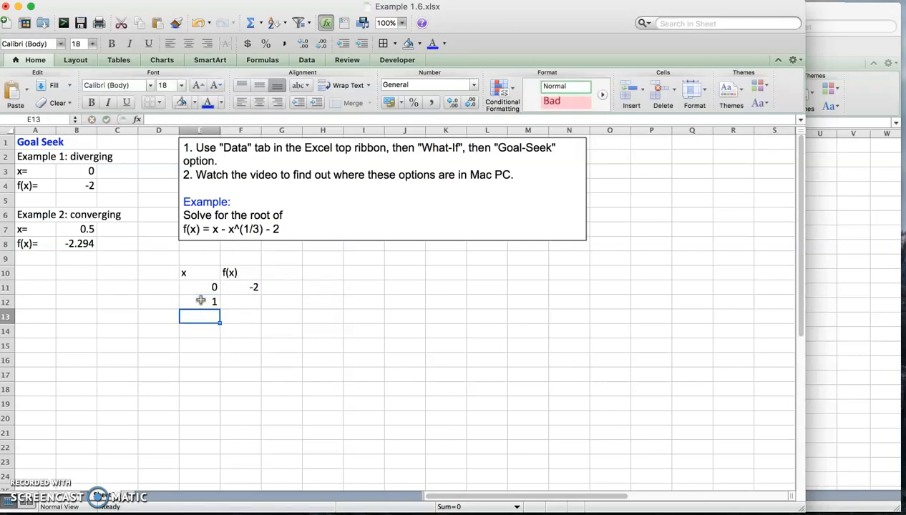
pyautogui.click(245, 302)
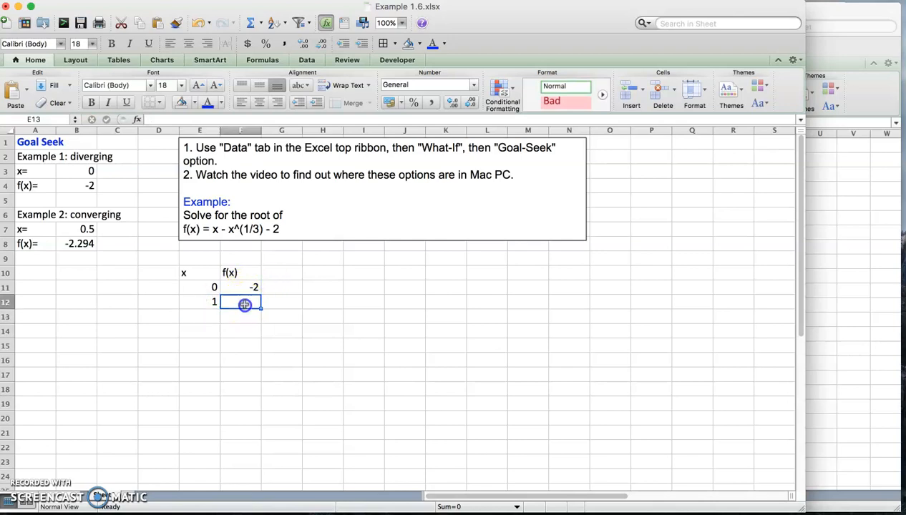
pyautogui.click(254, 286)
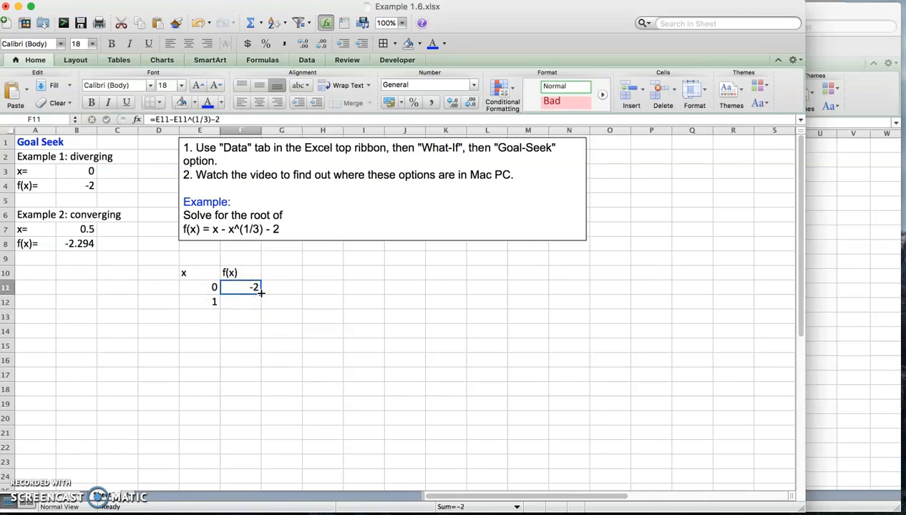
pyautogui.moveTo(254, 287); pyautogui.dragTo(254, 301)
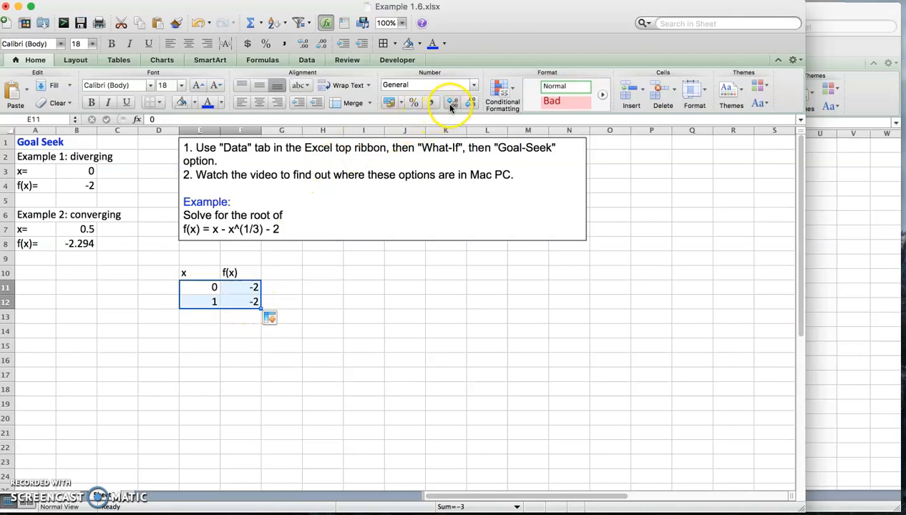
pyautogui.click(453, 102)
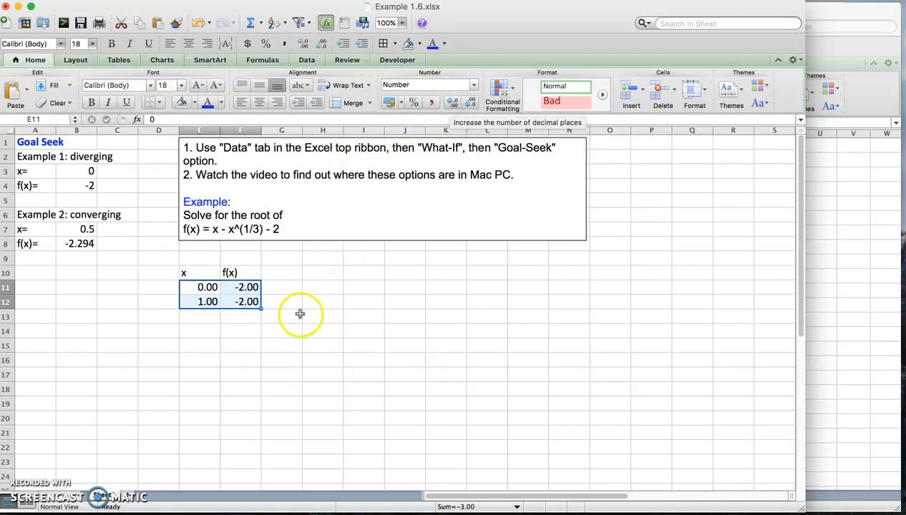
pyautogui.moveTo(299, 313)
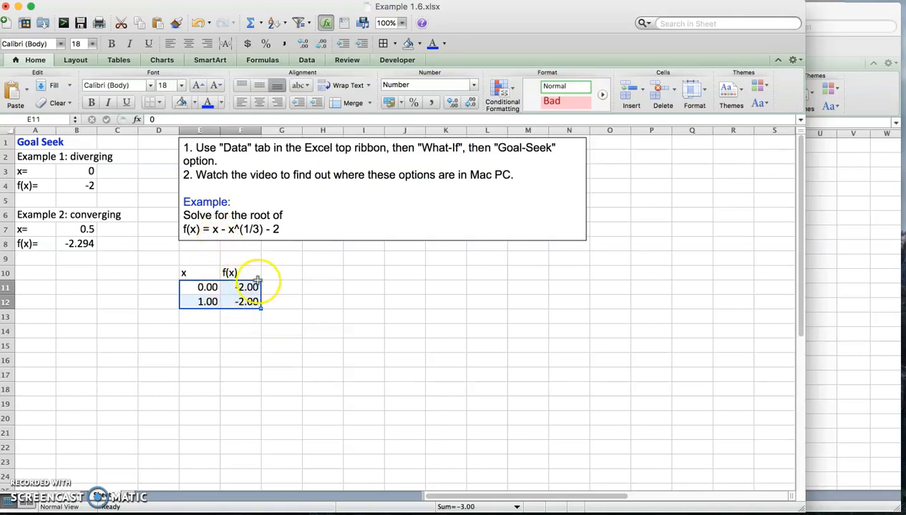
pyautogui.moveTo(205, 315)
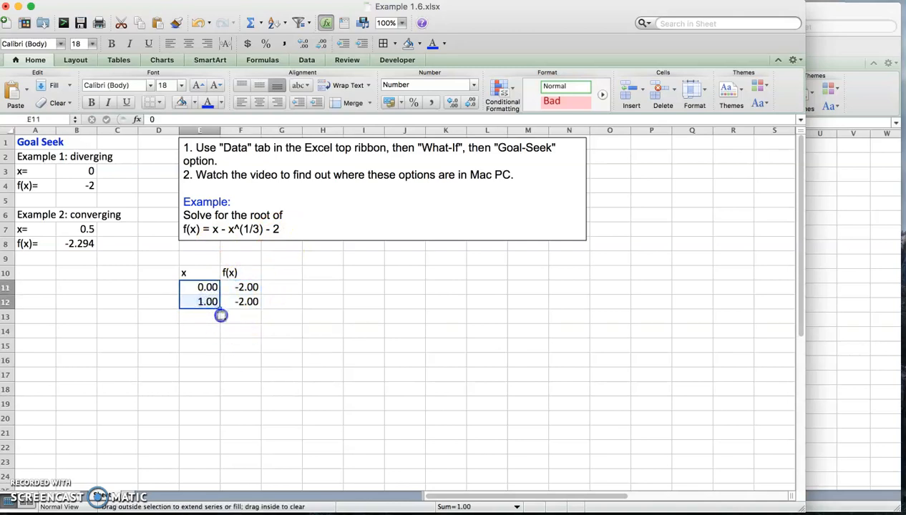
# Extend the x series and f(x) formulas down to x = 6.
pyautogui.moveTo(207, 301); pyautogui.dragTo(207, 317)
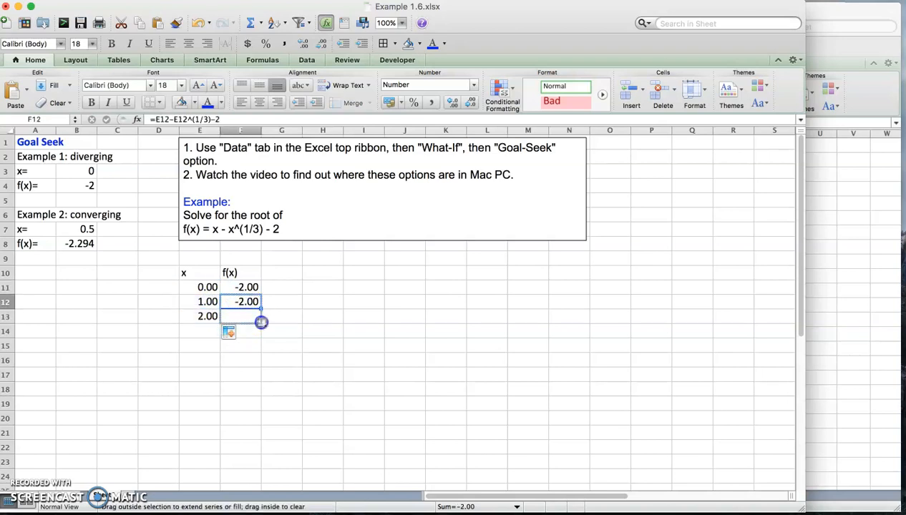
pyautogui.moveTo(261, 302); pyautogui.dragTo(247, 316)
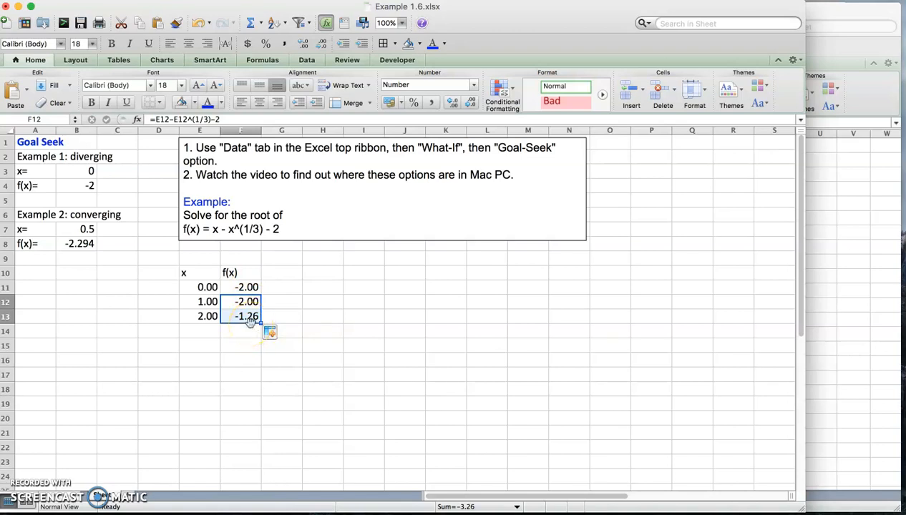
pyautogui.moveTo(208, 286)
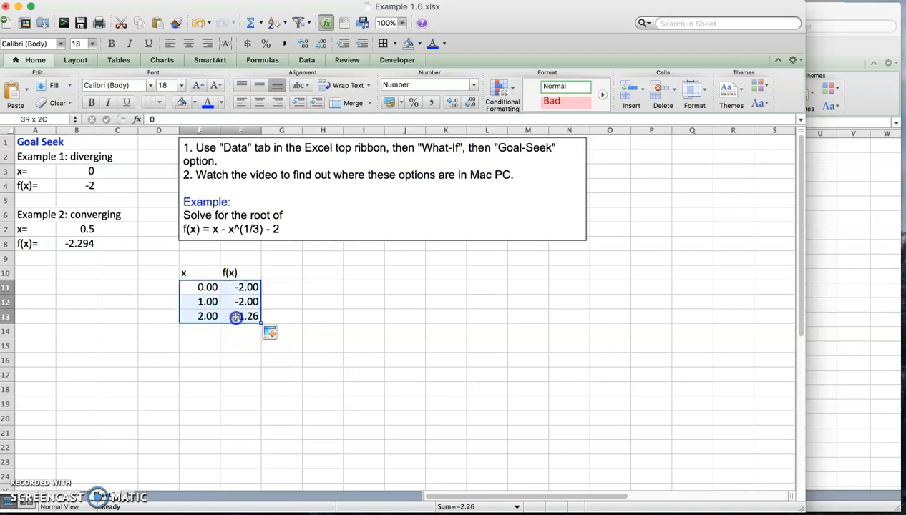
pyautogui.moveTo(261, 317); pyautogui.dragTo(262, 354)
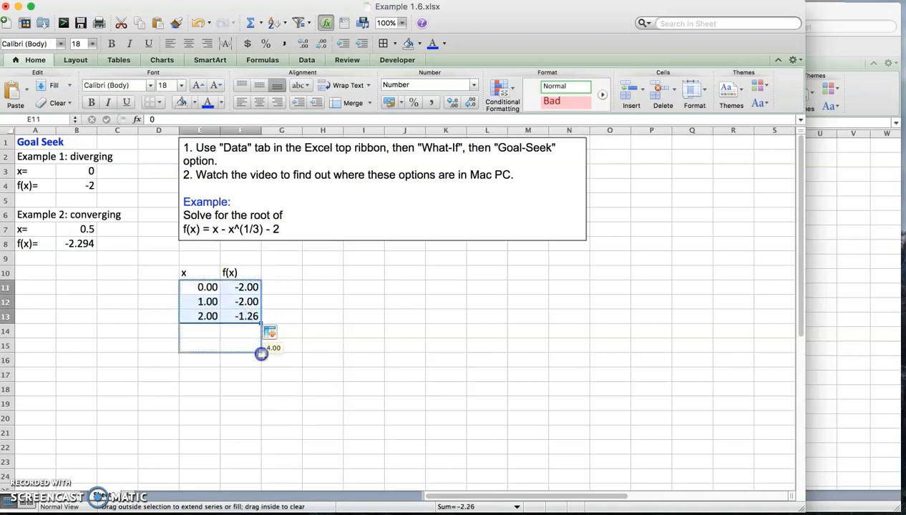
pyautogui.moveTo(262, 354); pyautogui.dragTo(268, 389)
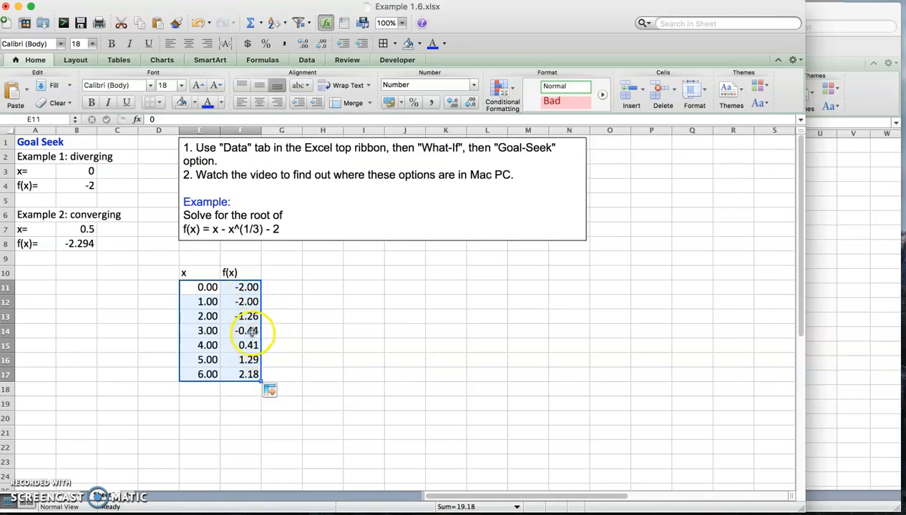
pyautogui.moveTo(324, 336)
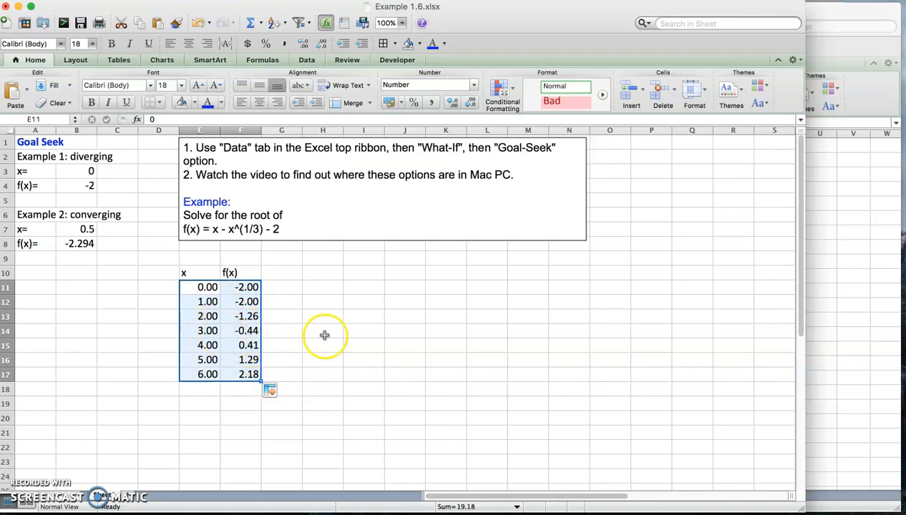
pyautogui.moveTo(222, 333)
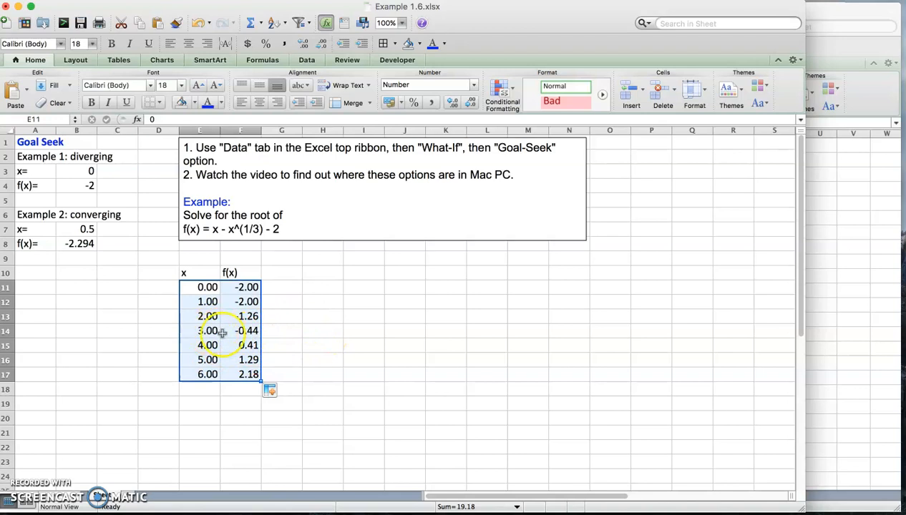
pyautogui.moveTo(288, 315)
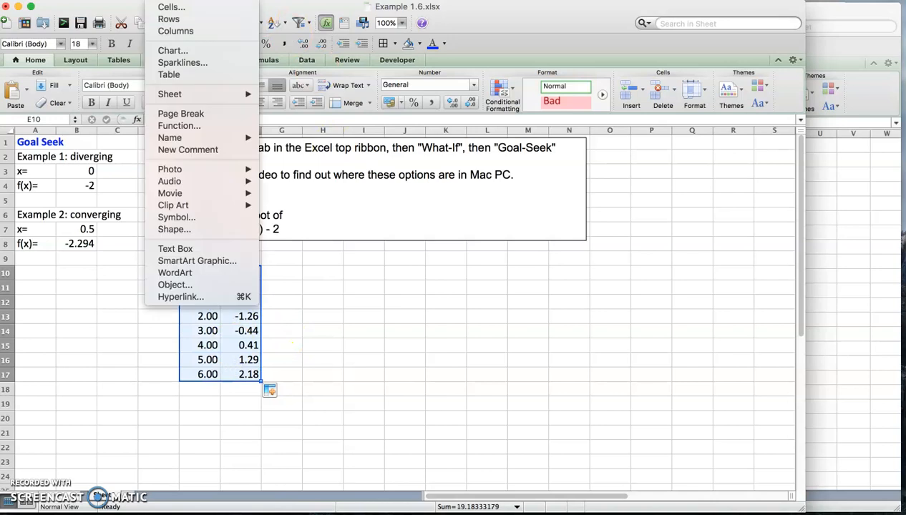
# Insert a scatter-with-lines chart of f(x) and enlarge both axis number fonts to 18.
pyautogui.click(175, 93)
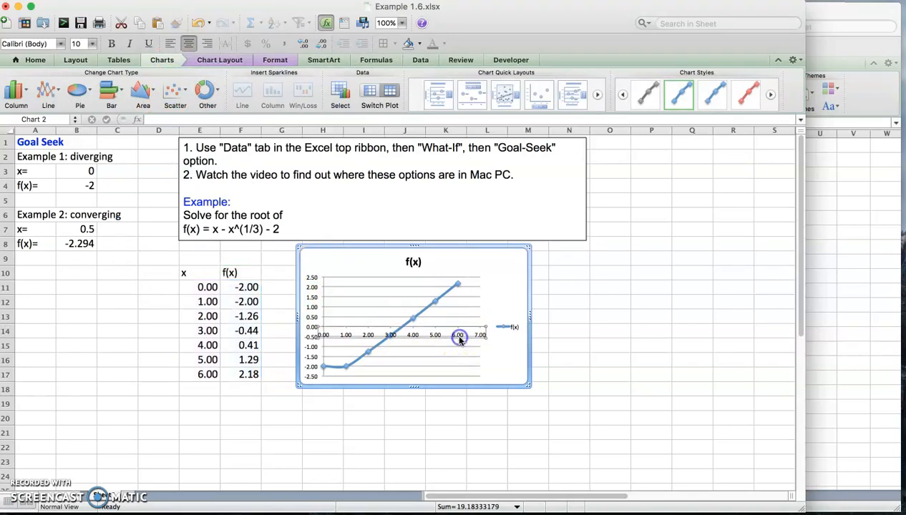
pyautogui.click(91, 44)
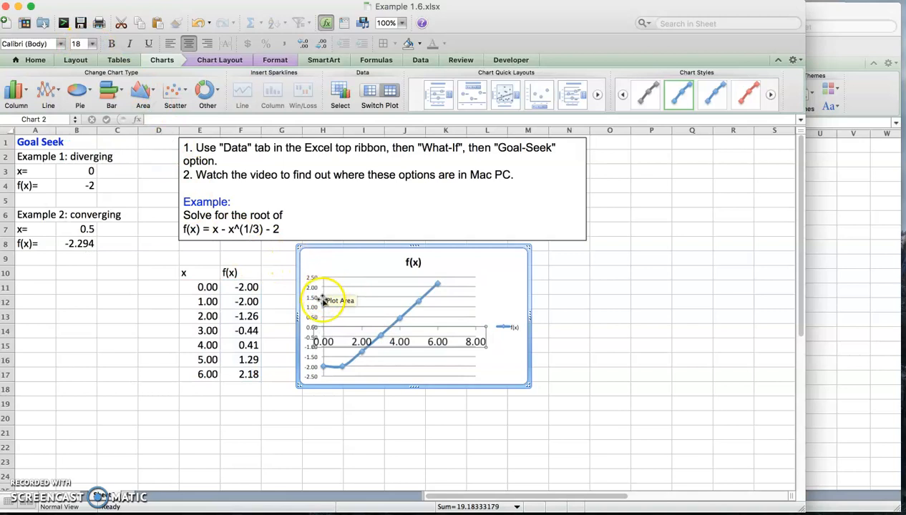
pyautogui.click(92, 44)
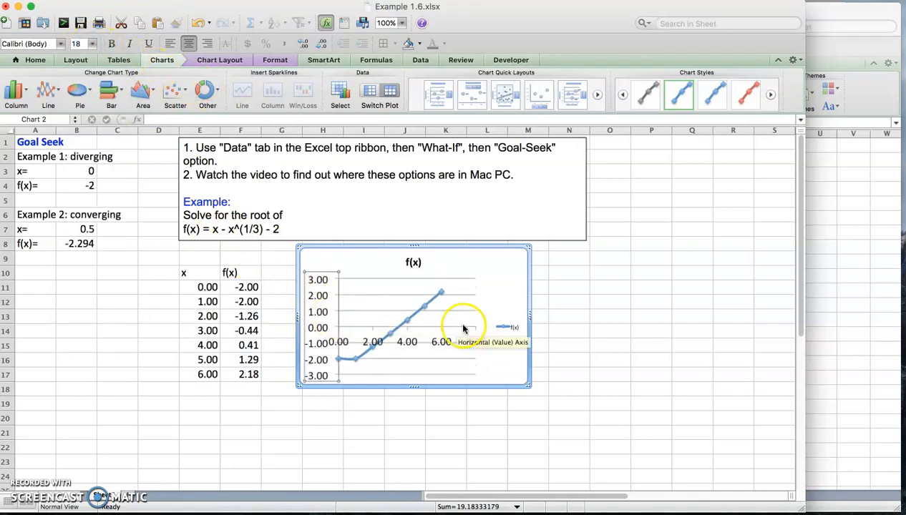
pyautogui.moveTo(380, 338)
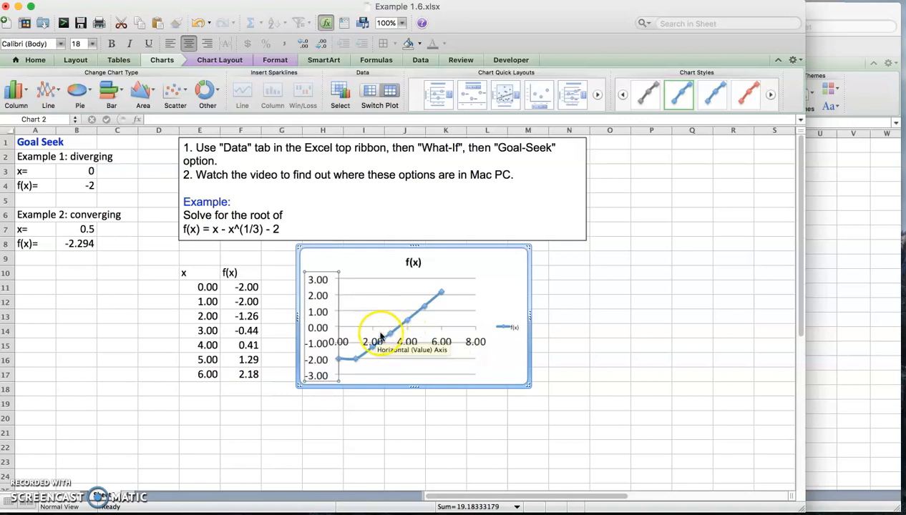
pyautogui.moveTo(405, 333)
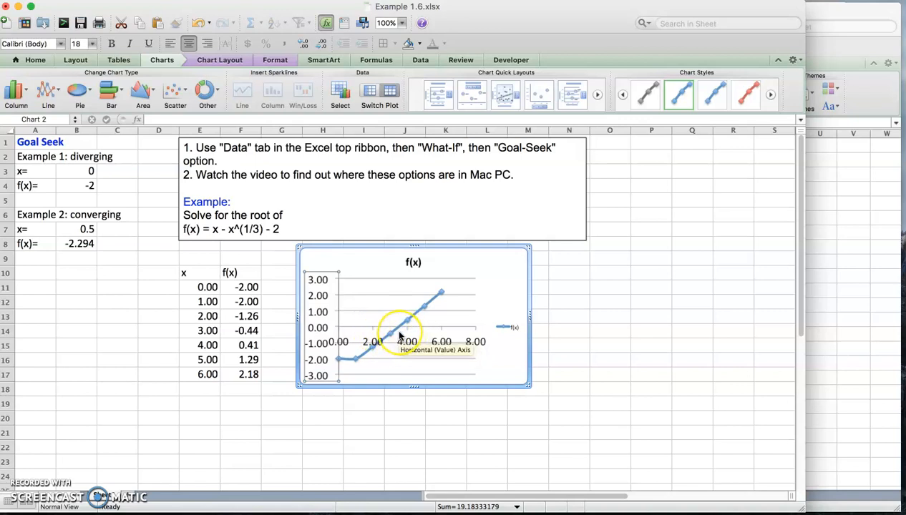
pyautogui.moveTo(399, 334)
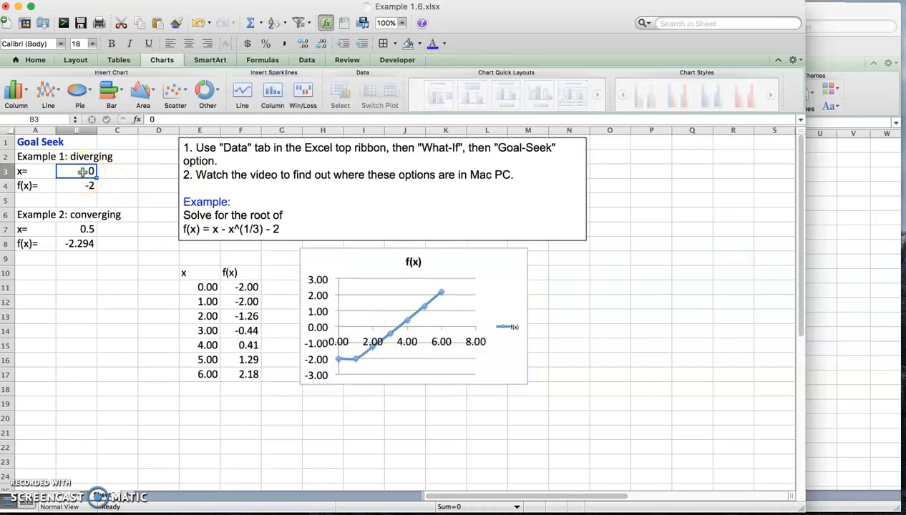
# Set starting x to 3, relabel rows hahaha= and f(hahaha)=, and widen column A.
pyautogui.write('3')
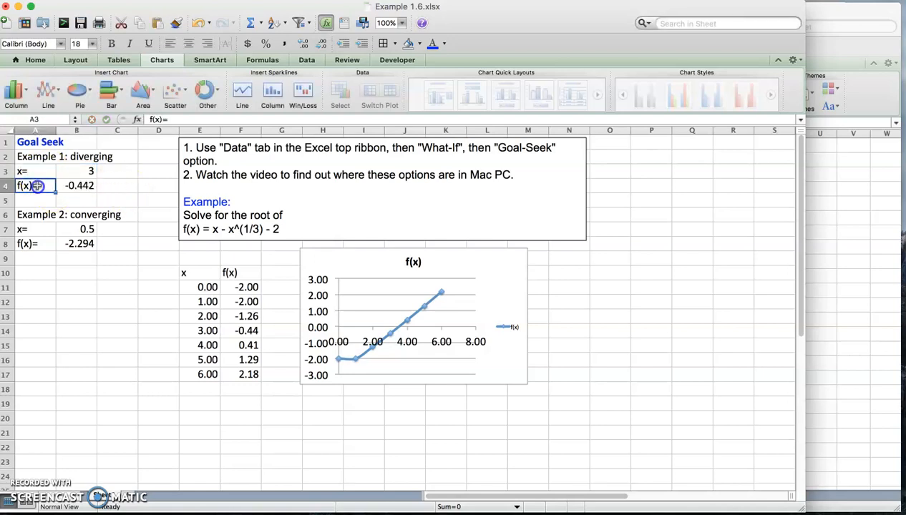
pyautogui.click(35, 185)
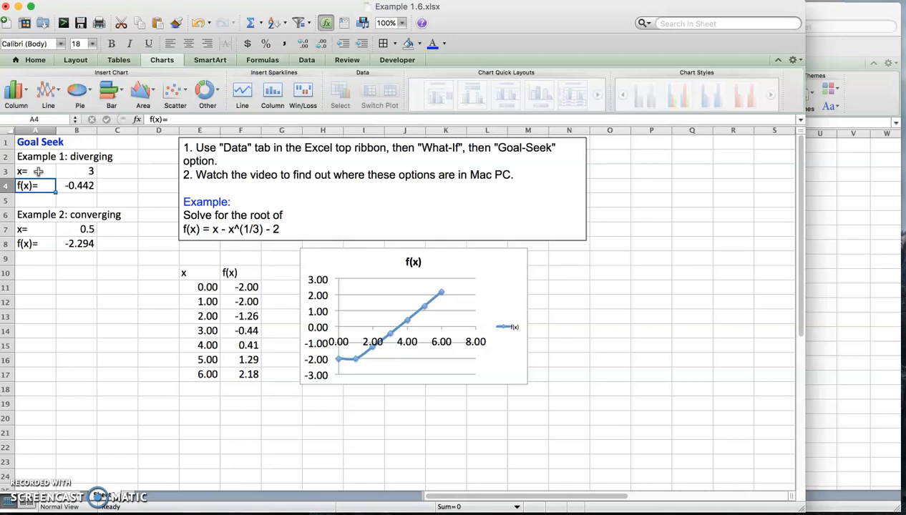
pyautogui.click(34, 171)
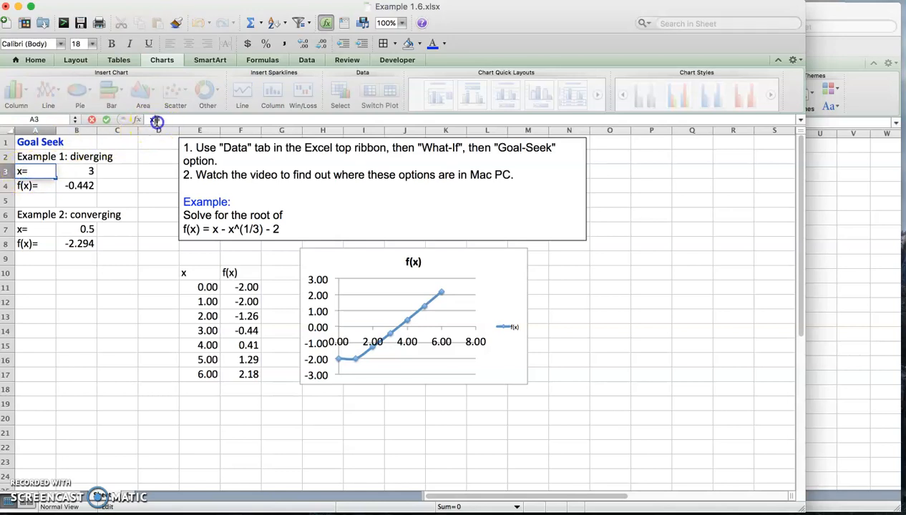
pyautogui.write('hahaha')
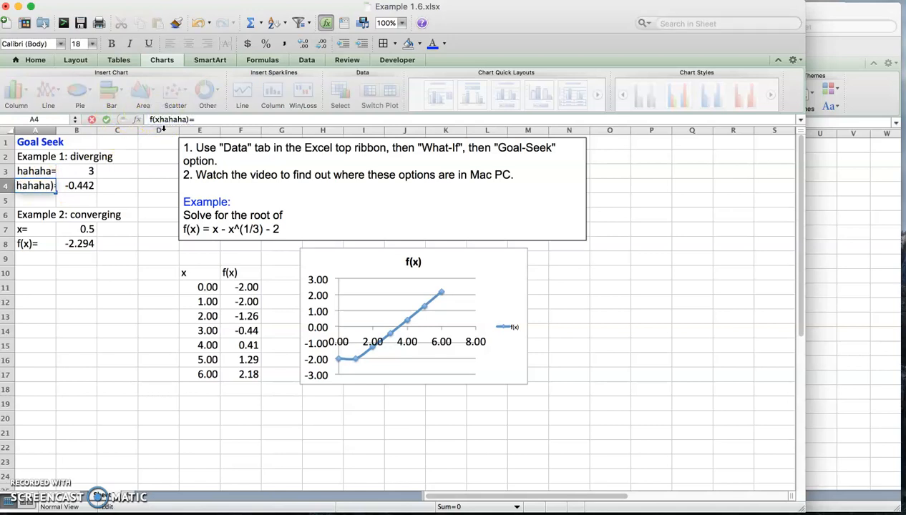
pyautogui.click(383, 189)
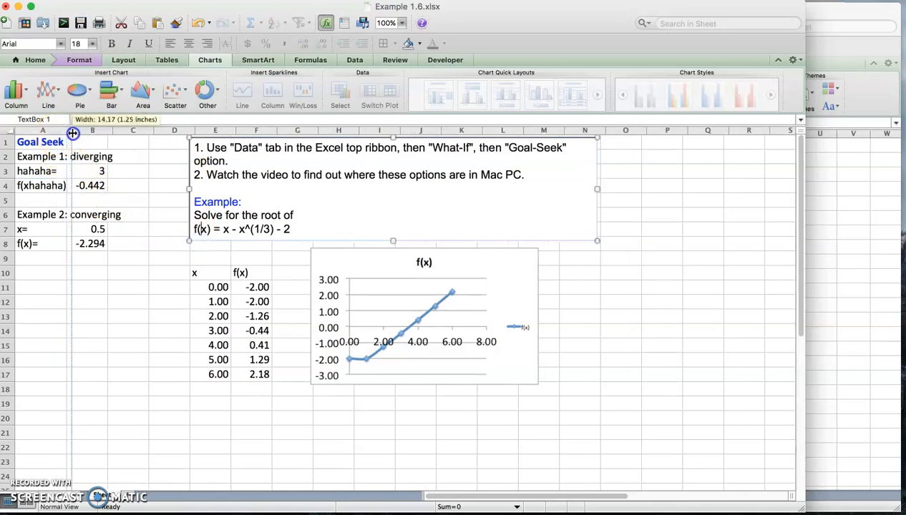
pyautogui.click(43, 185)
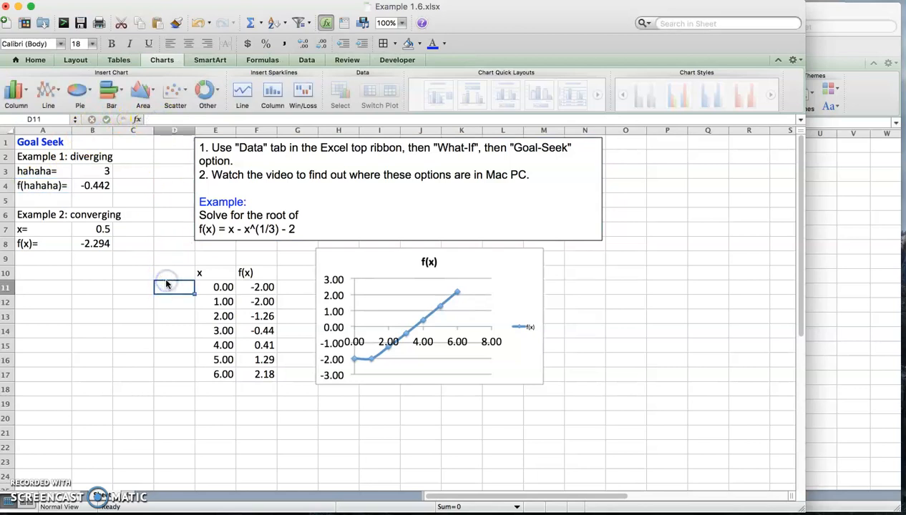
pyautogui.moveTo(100, 185)
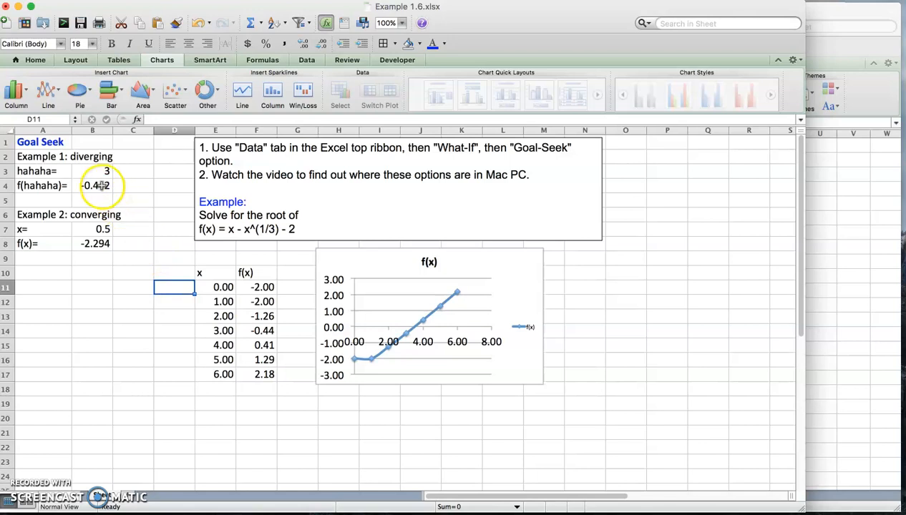
# Check the B4 formula, which gives -0.442, leaving it unchanged.
pyautogui.click(92, 171)
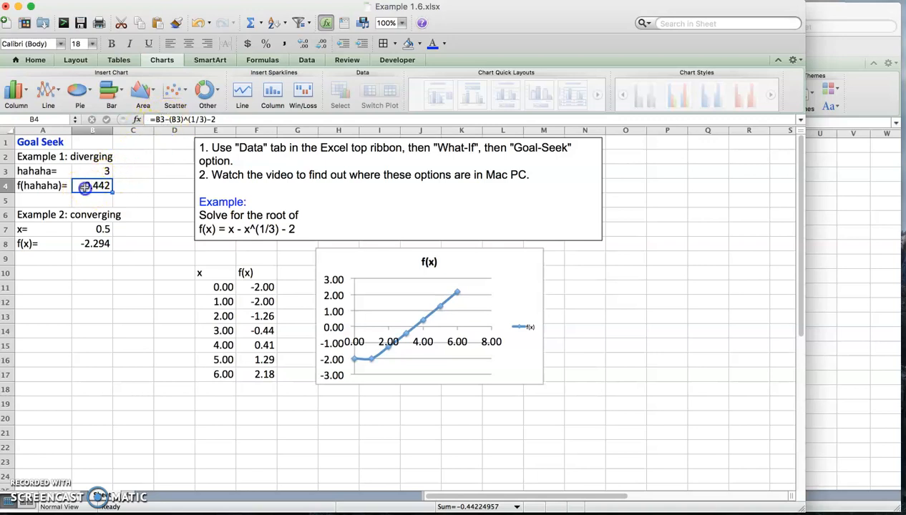
pyautogui.doubleClick(92, 185)
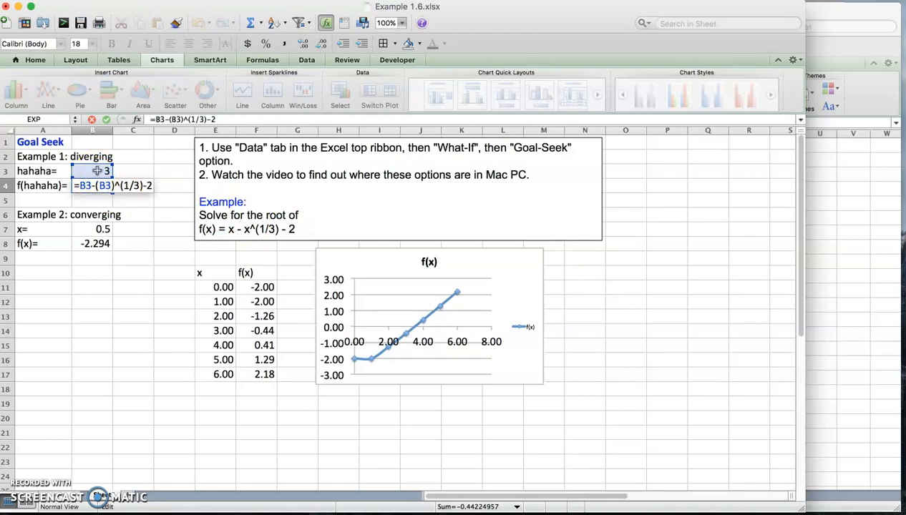
pyautogui.press('Return')
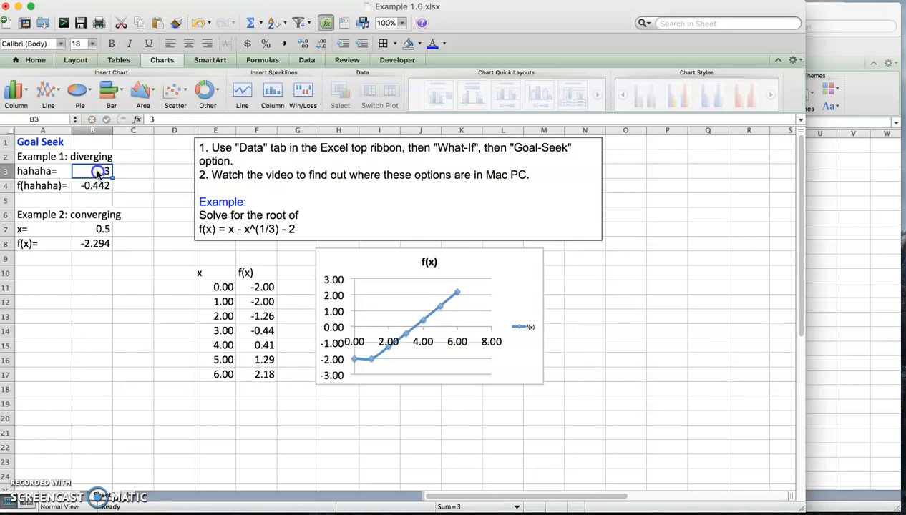
pyautogui.click(93, 186)
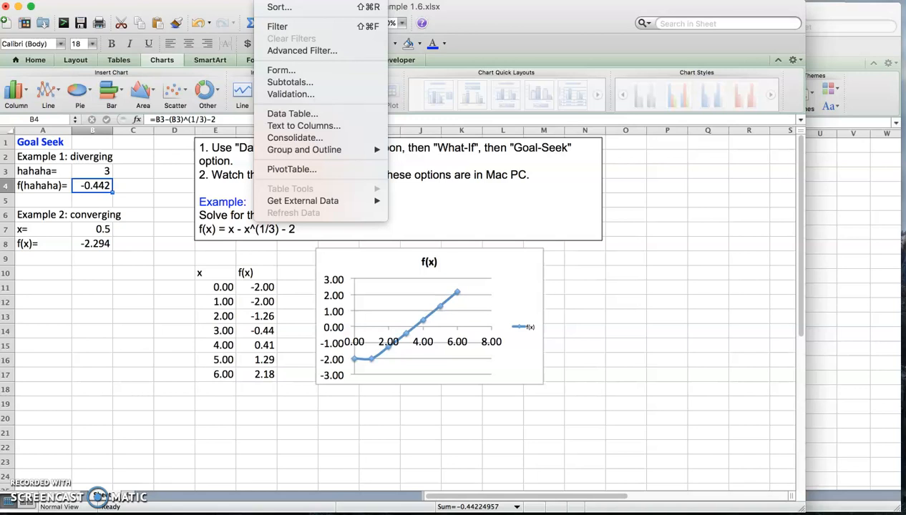
# Fill Goal Seek with set cell B4, to value 0, changing cell $B$3.
pyautogui.click(553, 25)
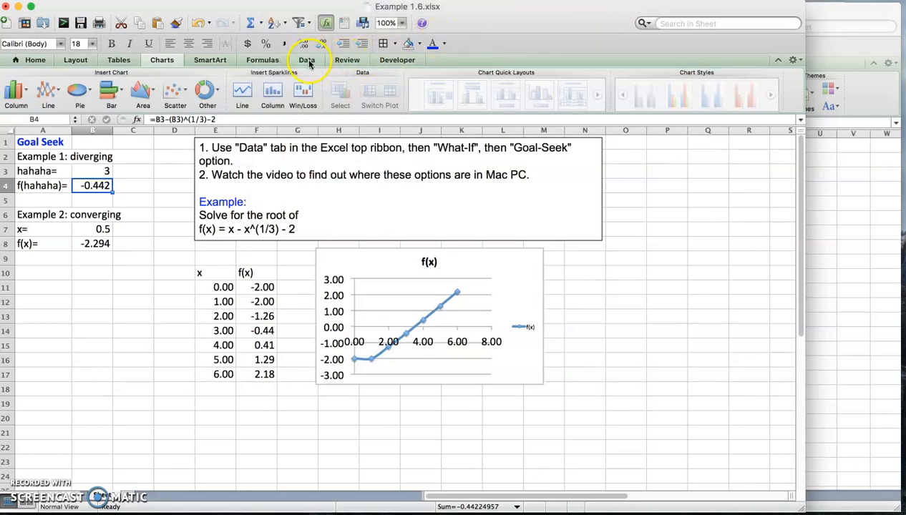
pyautogui.click(306, 59)
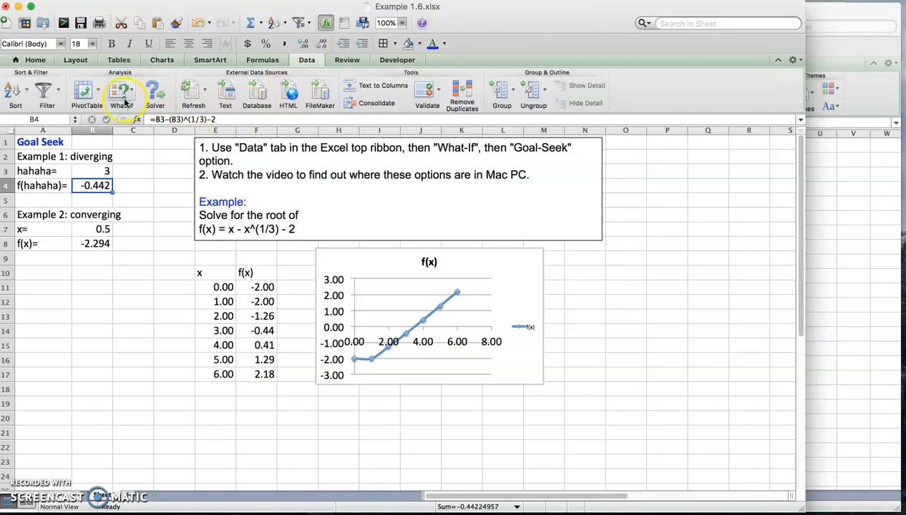
pyautogui.click(122, 93)
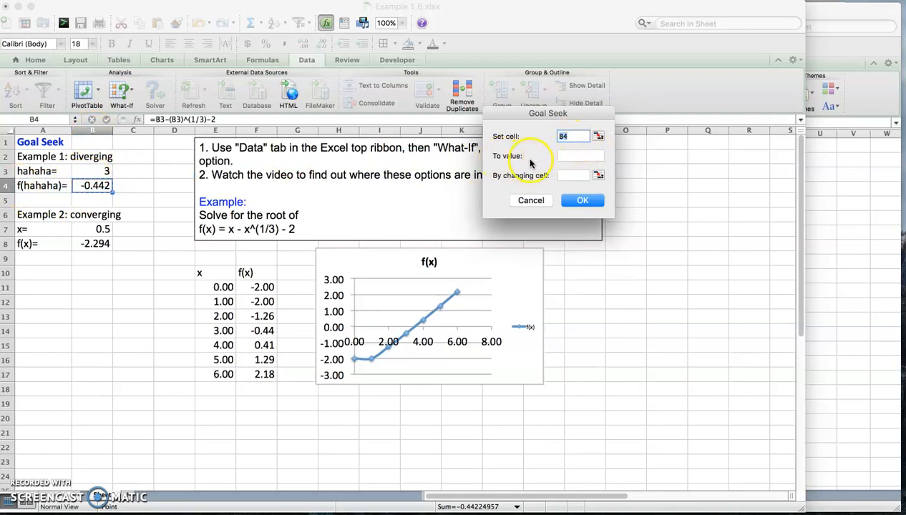
pyautogui.click(576, 156)
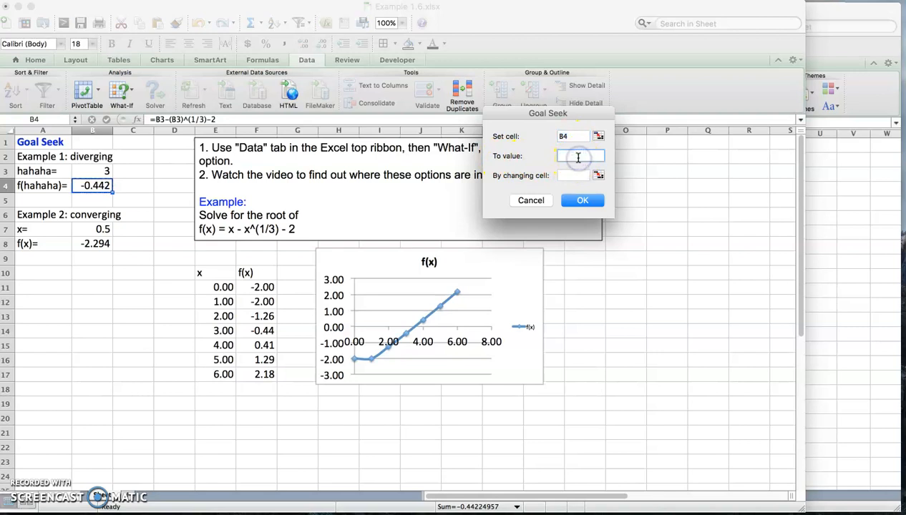
pyautogui.write('0')
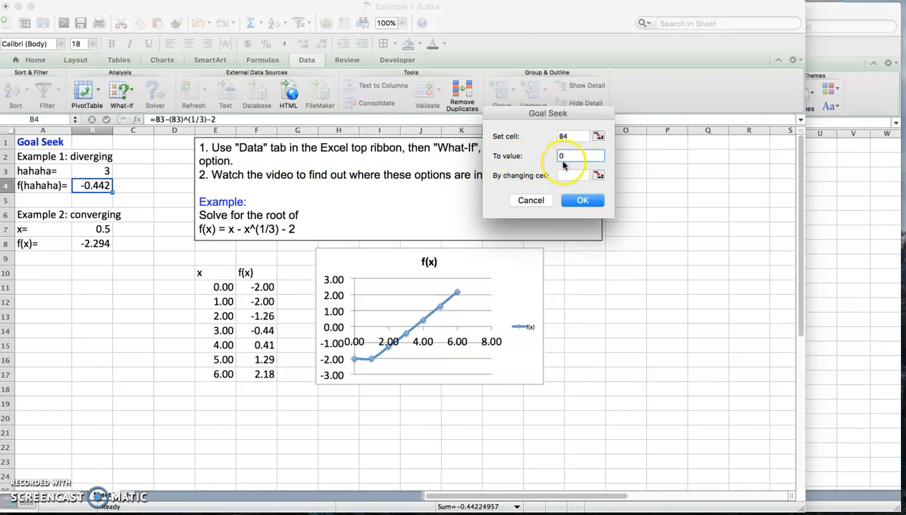
pyautogui.moveTo(540, 179)
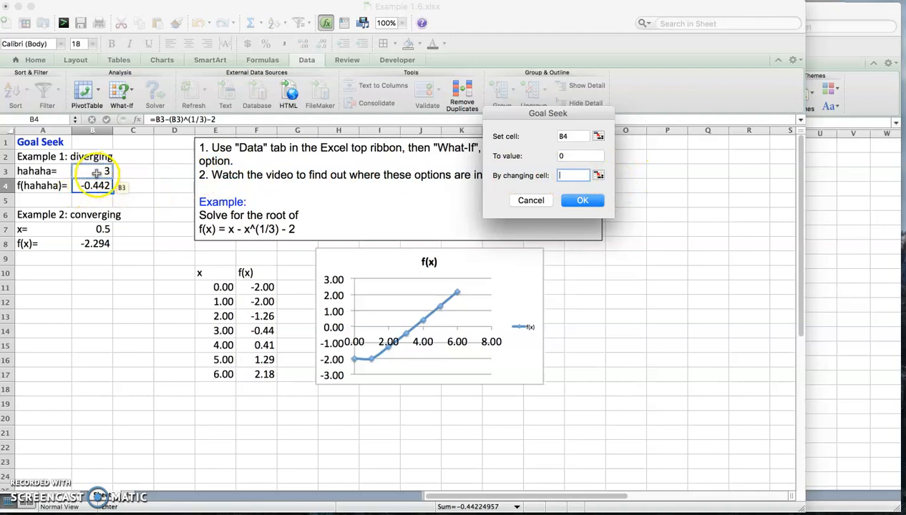
pyautogui.click(91, 171)
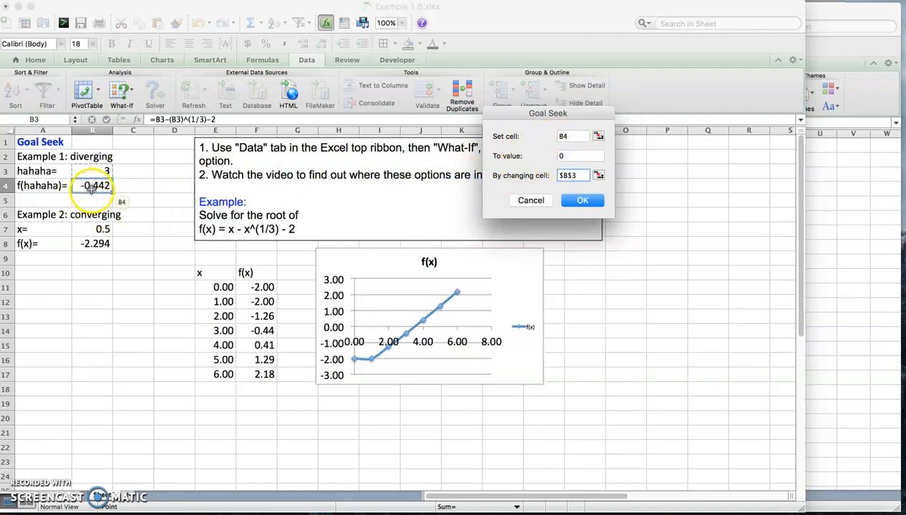
pyautogui.click(93, 171)
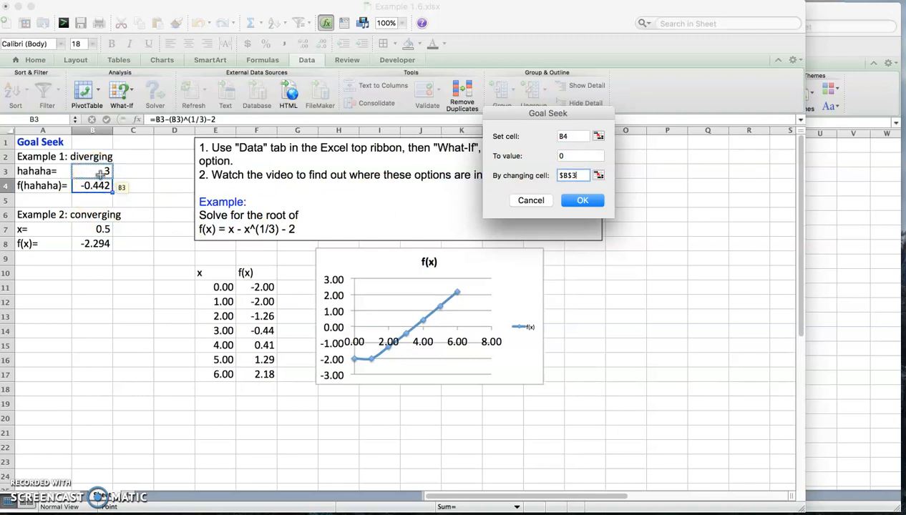
pyautogui.moveTo(531, 199)
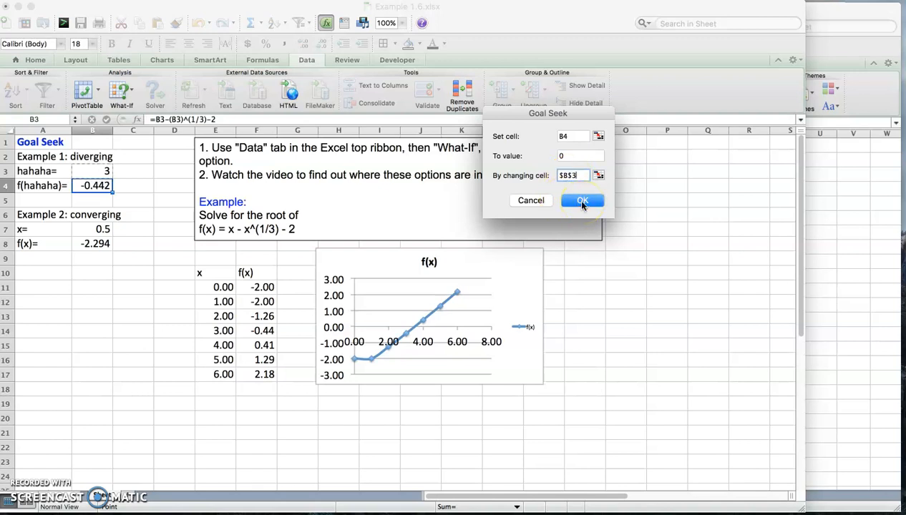
# Run Goal Seek, finding hahaha = 3.521 with f(hahaha) about -5E-06.
pyautogui.click(582, 201)
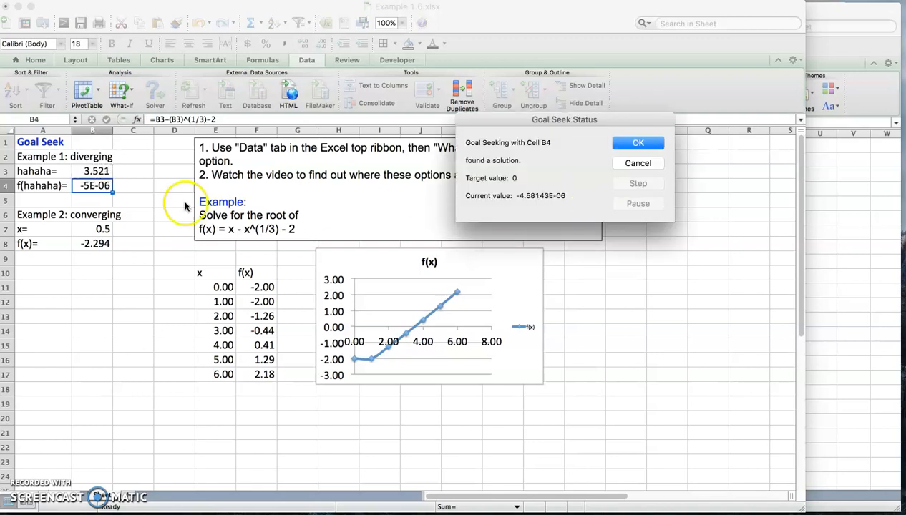
pyautogui.moveTo(501, 152)
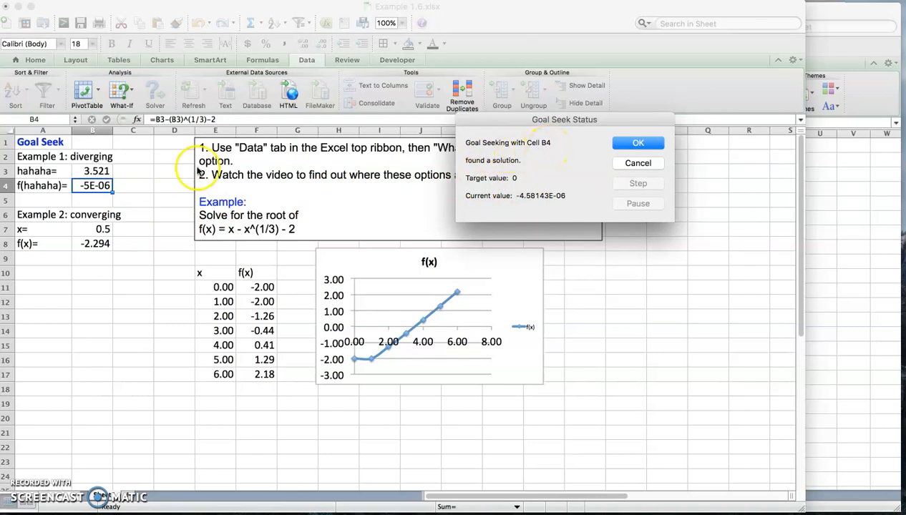
pyautogui.moveTo(483, 203)
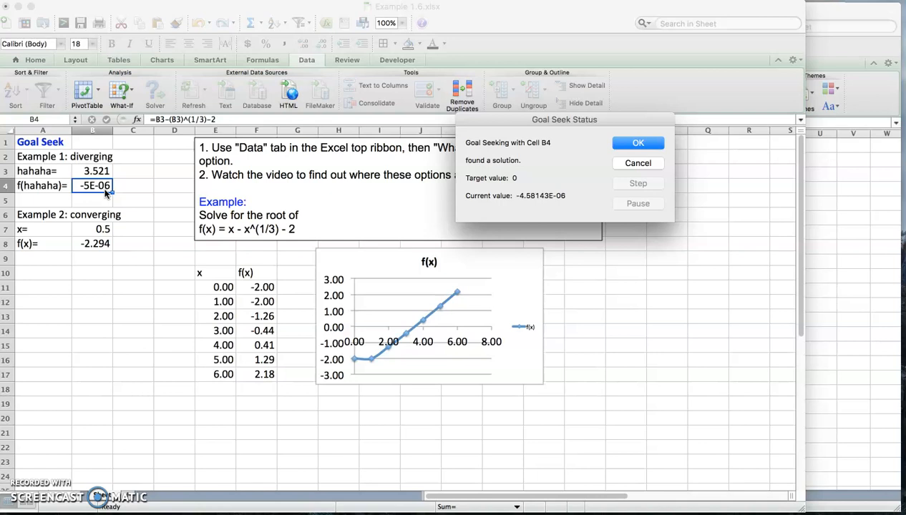
pyautogui.moveTo(103, 191)
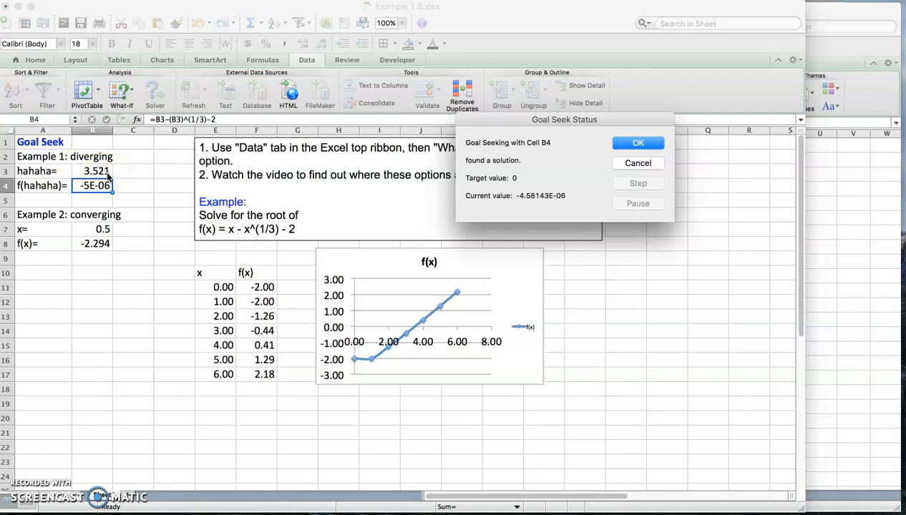
pyautogui.moveTo(637, 143)
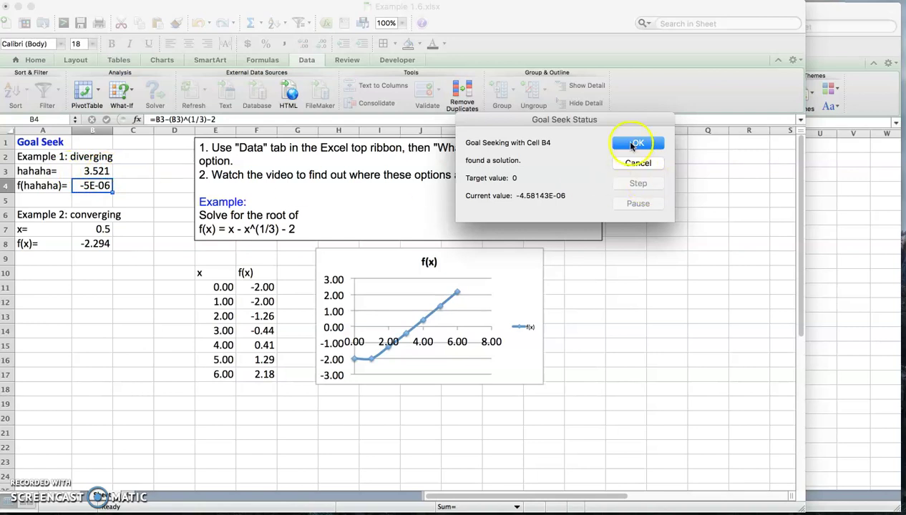
# Accept the Goal Seek solution and inspect x in B3 and f(hahaha) in B4.
pyautogui.click(636, 142)
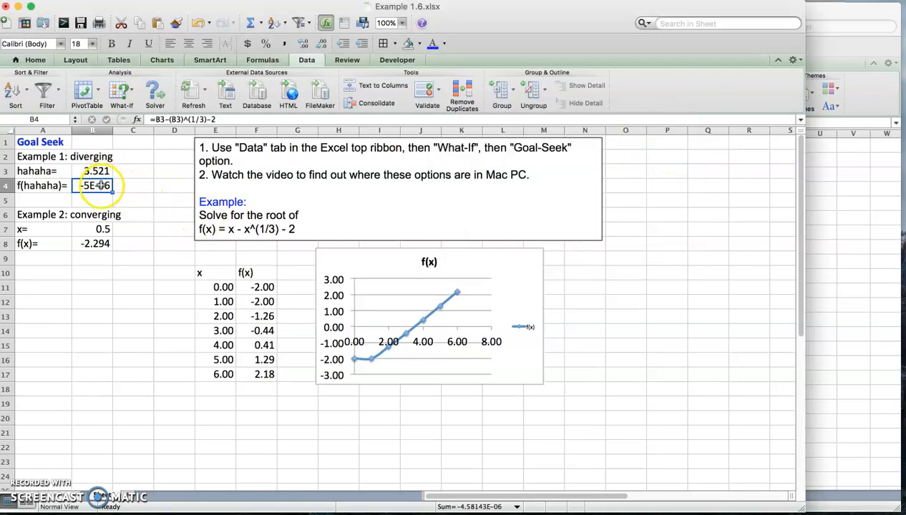
pyautogui.click(95, 171)
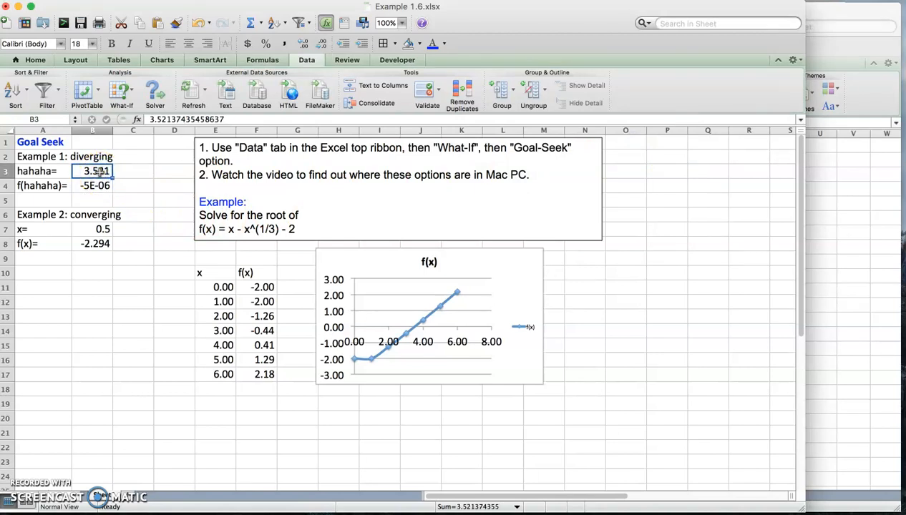
pyautogui.click(92, 185)
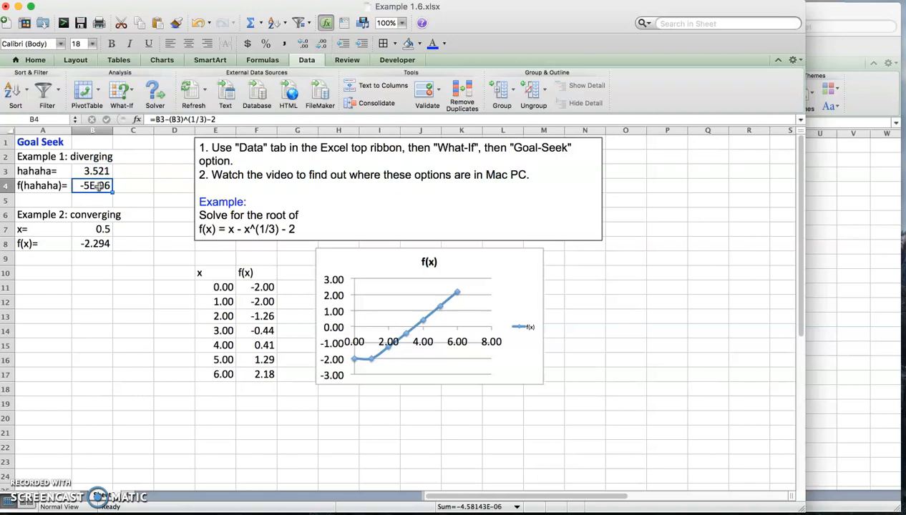
pyautogui.moveTo(122, 224)
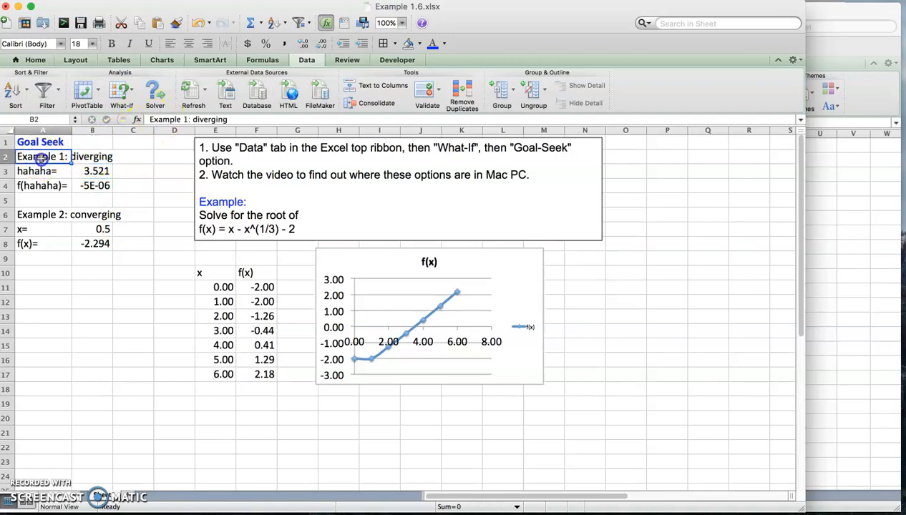
# Change the Example 1 heading to 'Example 1: converging'.
pyautogui.doubleClick(42, 156)
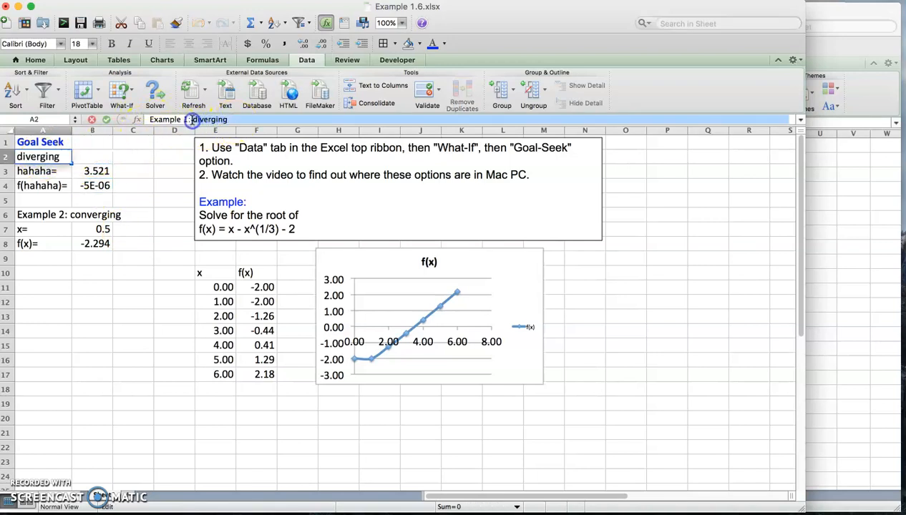
pyautogui.write(':convergin')
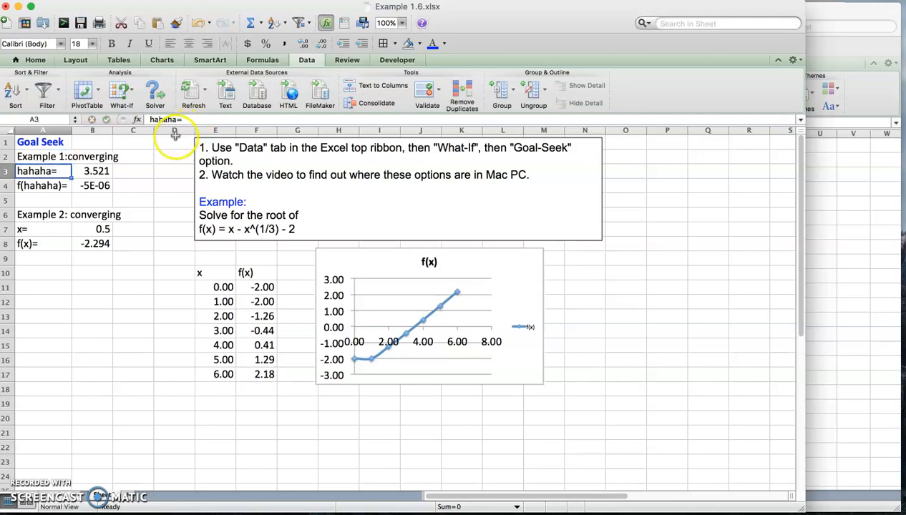
pyautogui.click(92, 170)
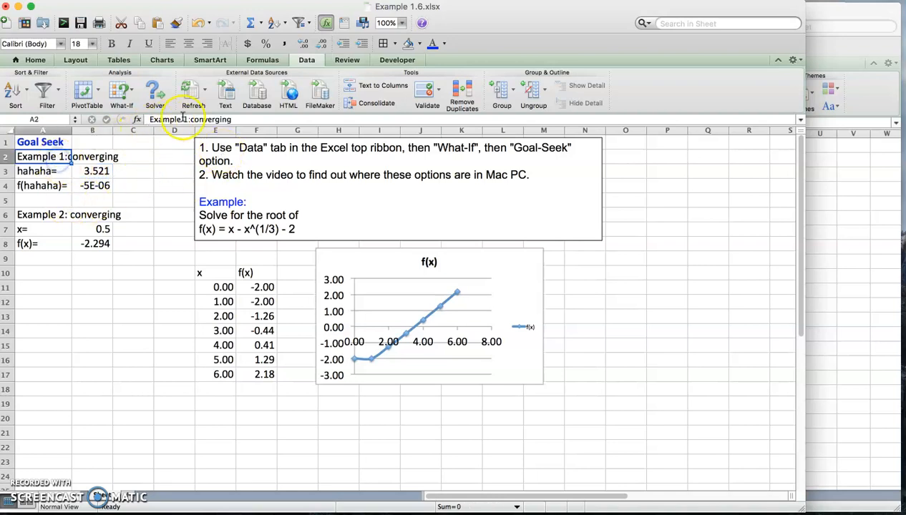
pyautogui.doubleClick(43, 156)
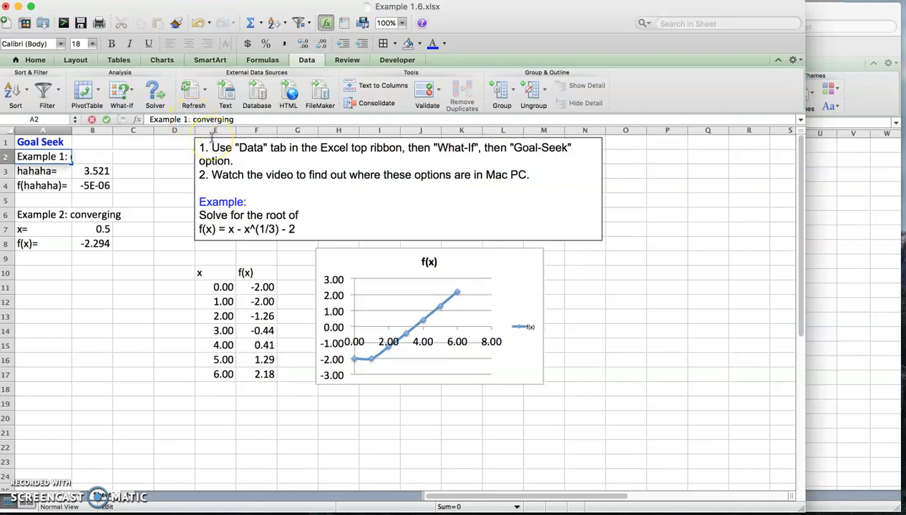
pyautogui.click(42, 170)
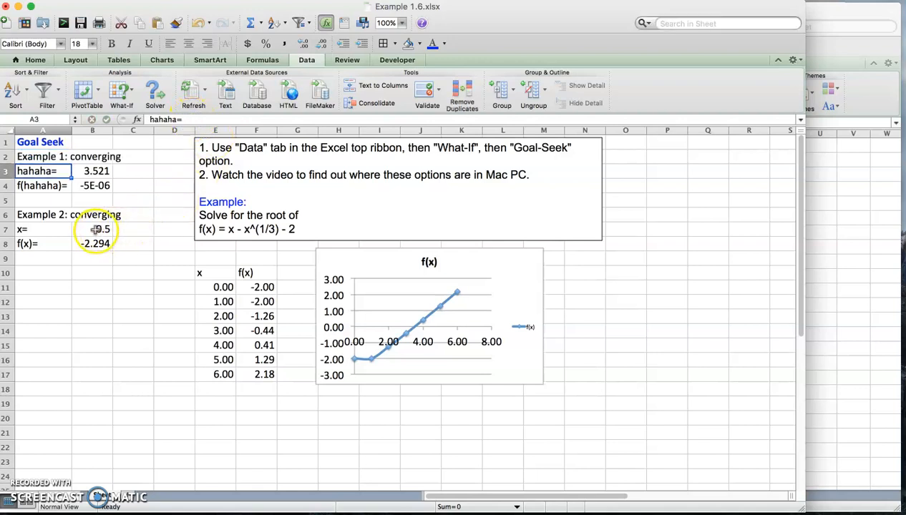
pyautogui.moveTo(354, 331)
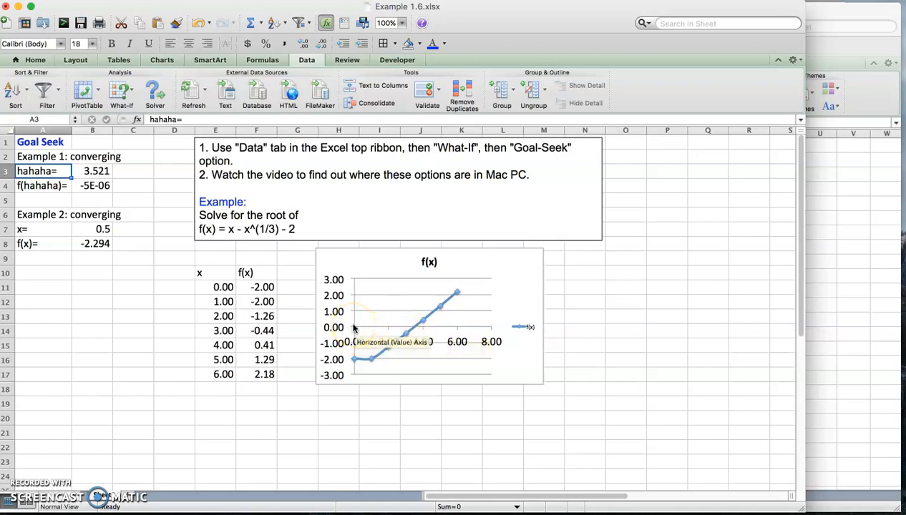
pyautogui.moveTo(358, 328)
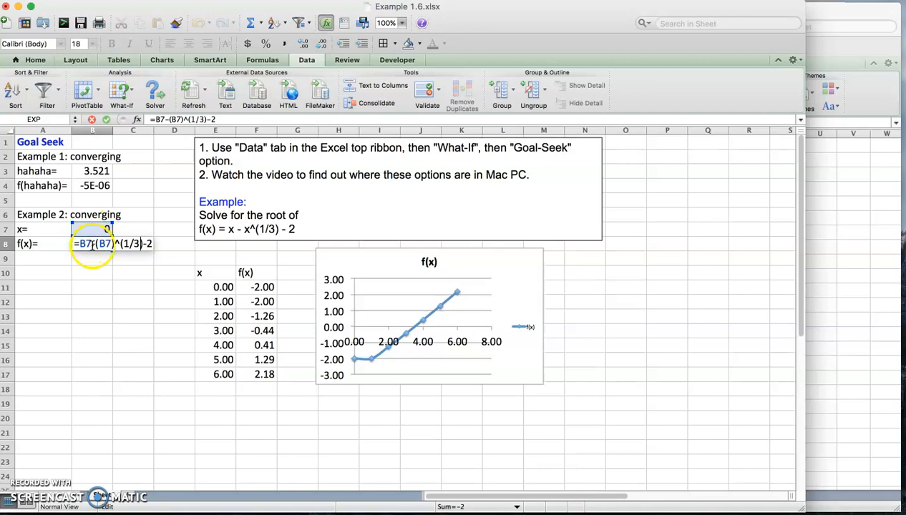
pyautogui.moveTo(96, 229)
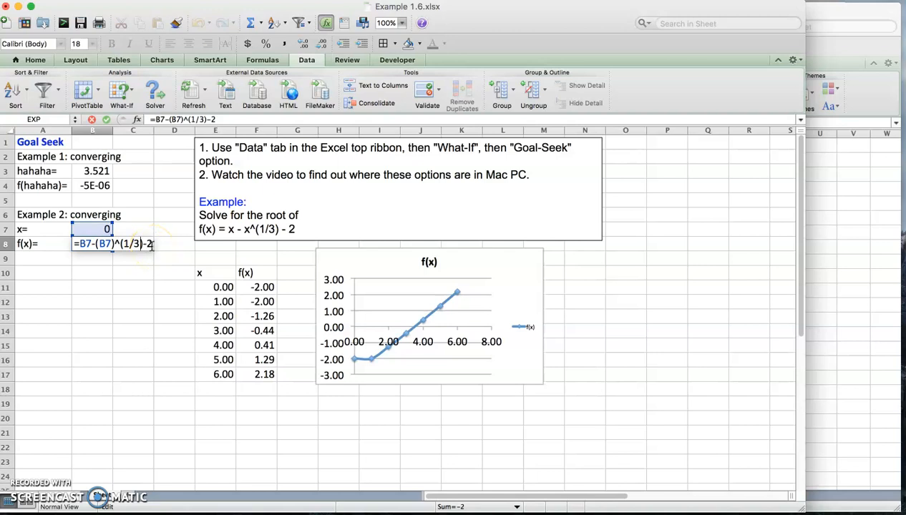
# Confirm Example 2's formula =B7-(B7)^(1/3)-2 with x = 0, giving -2.
pyautogui.press('Return')
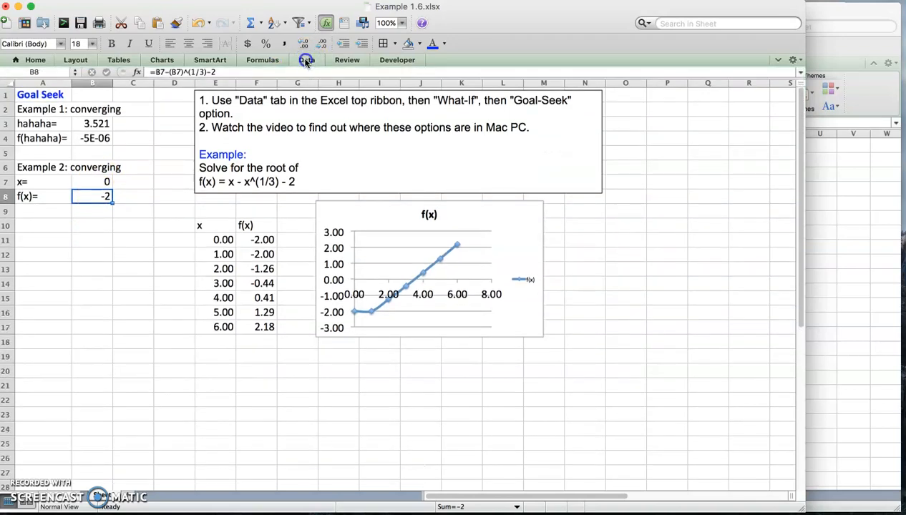
# Run Goal Seek setting B8 to 0 by changing B7.
pyautogui.click(307, 59)
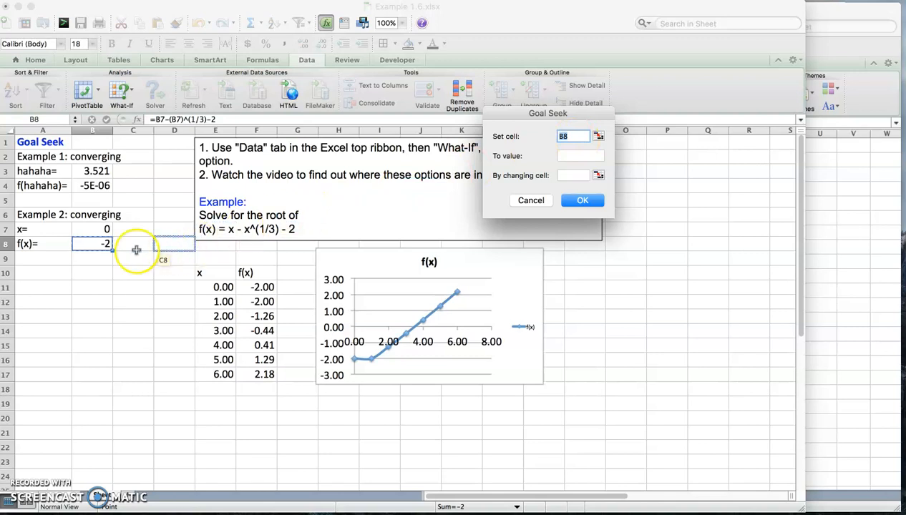
pyautogui.click(576, 156)
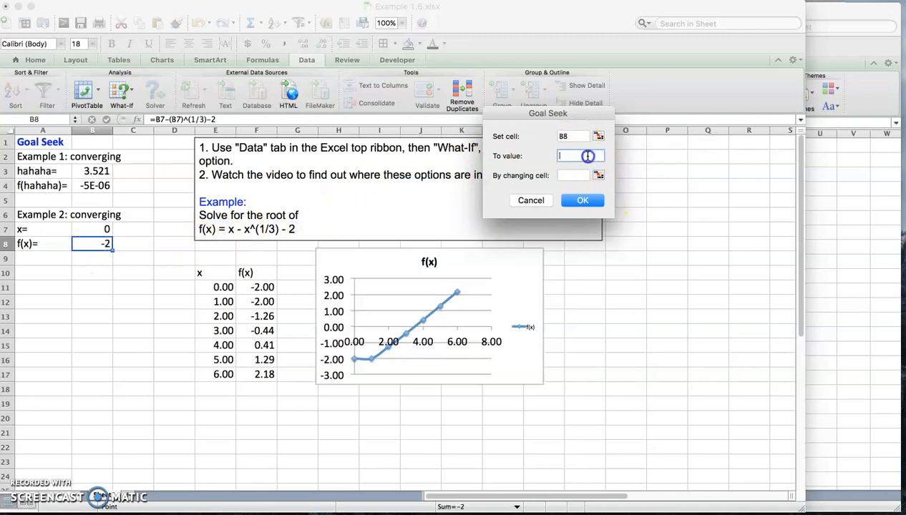
pyautogui.write('0')
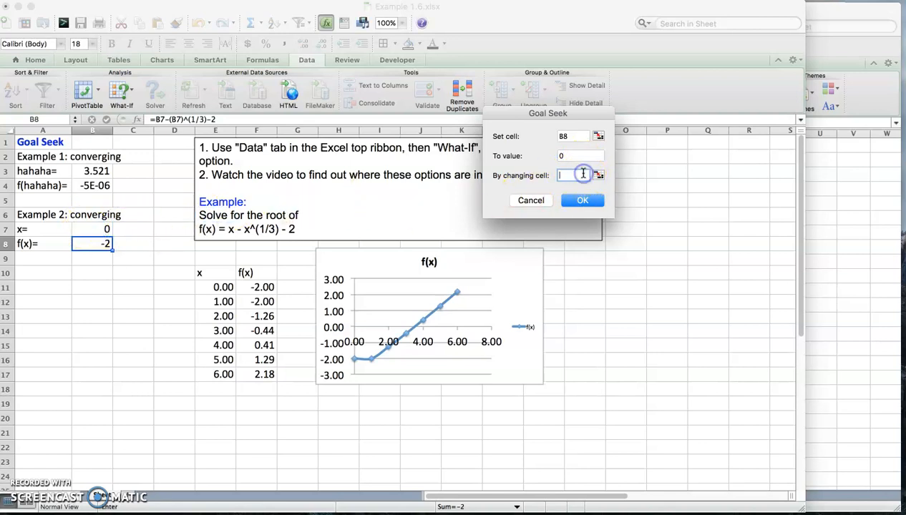
pyautogui.click(92, 229)
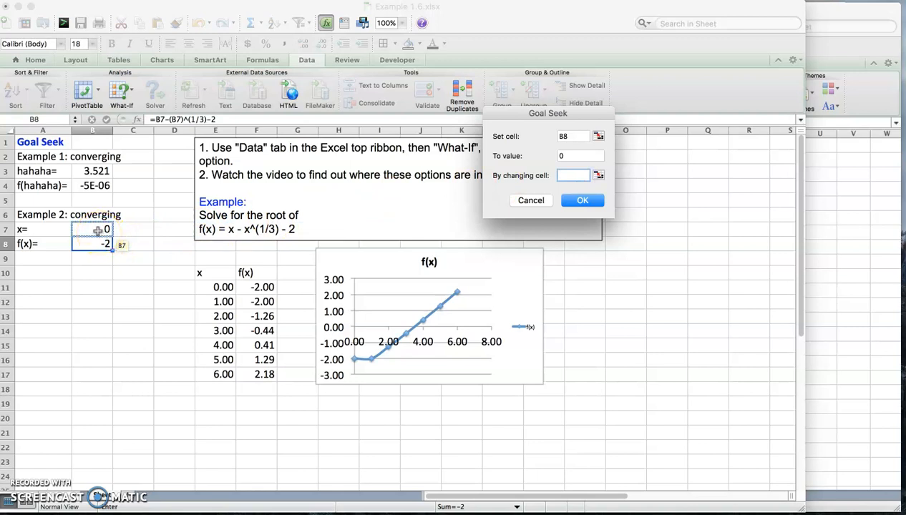
pyautogui.click(91, 229)
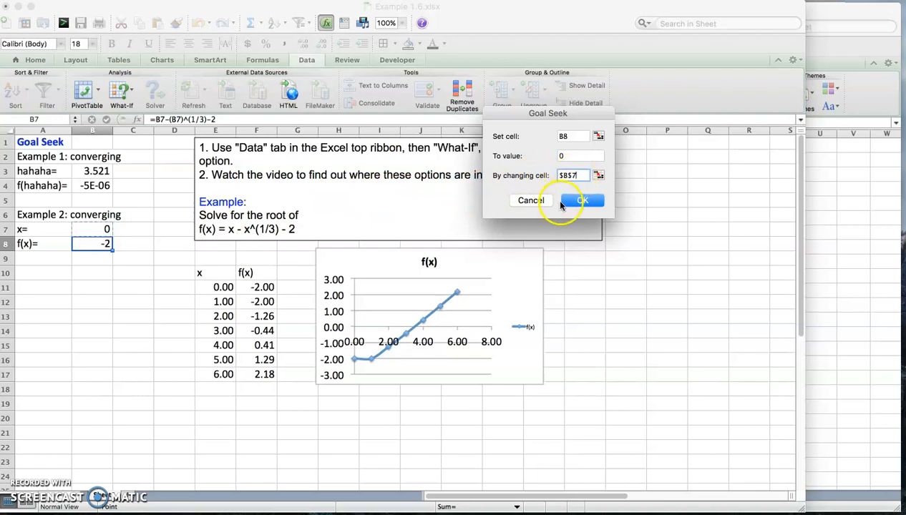
pyautogui.click(582, 201)
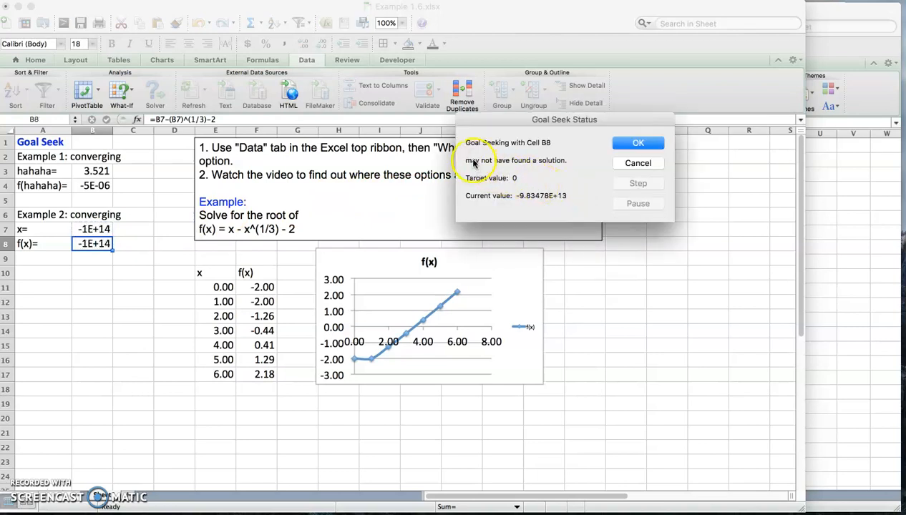
pyautogui.moveTo(476, 165)
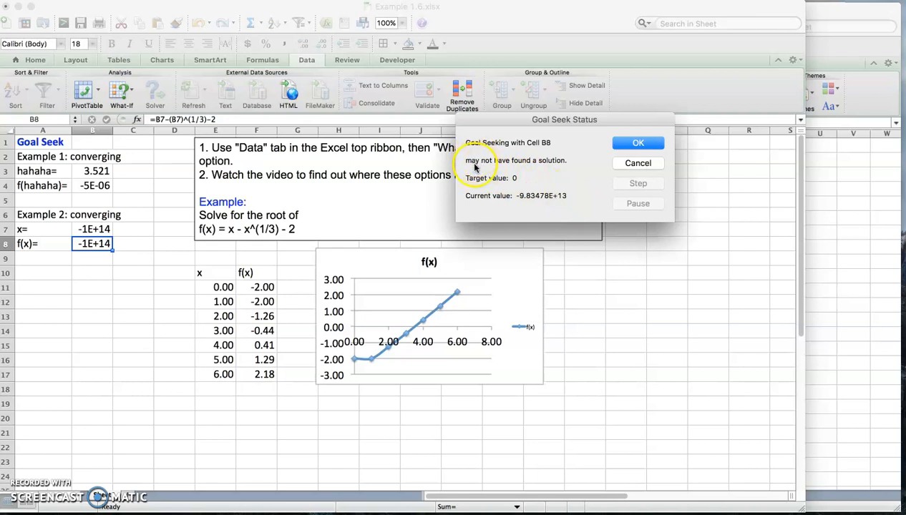
pyautogui.moveTo(516, 150)
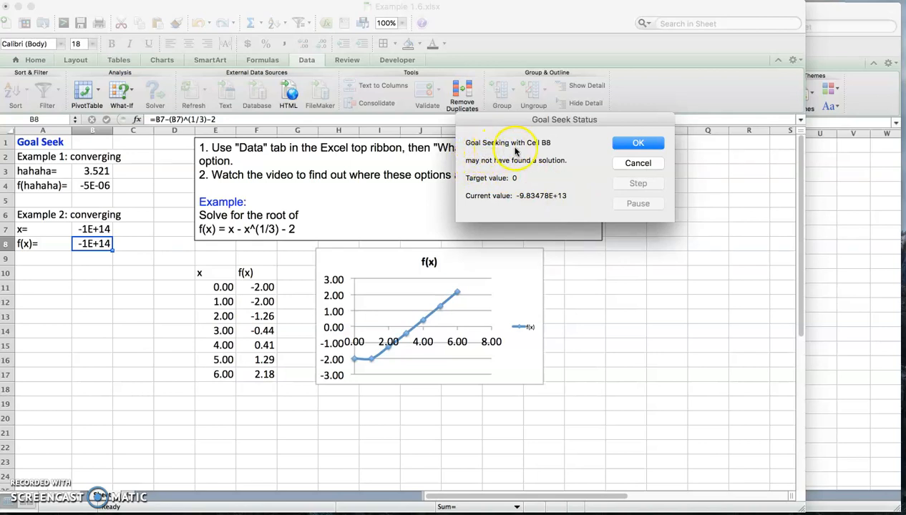
pyautogui.moveTo(491, 178)
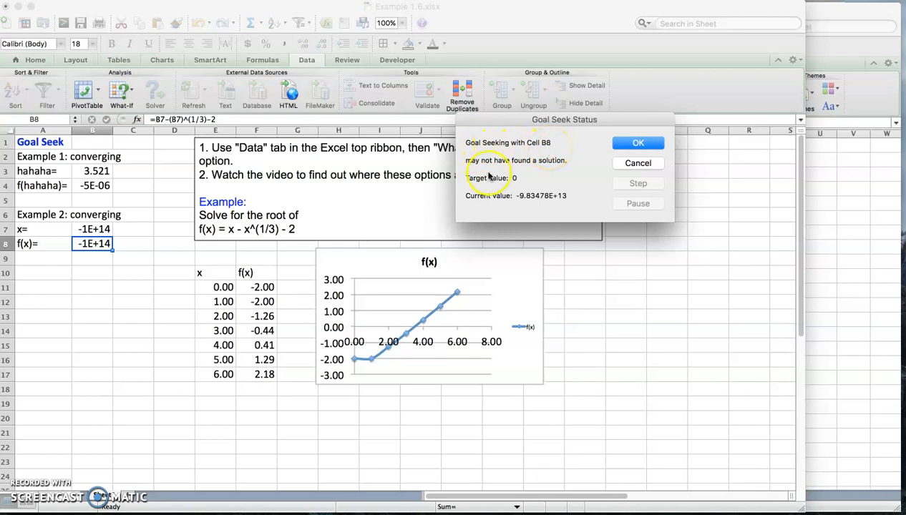
pyautogui.moveTo(444, 189)
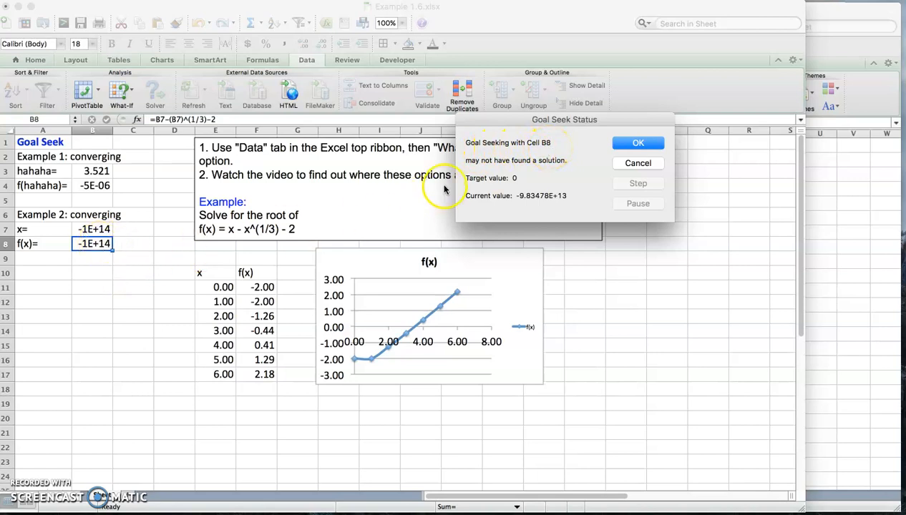
pyautogui.moveTo(546, 171)
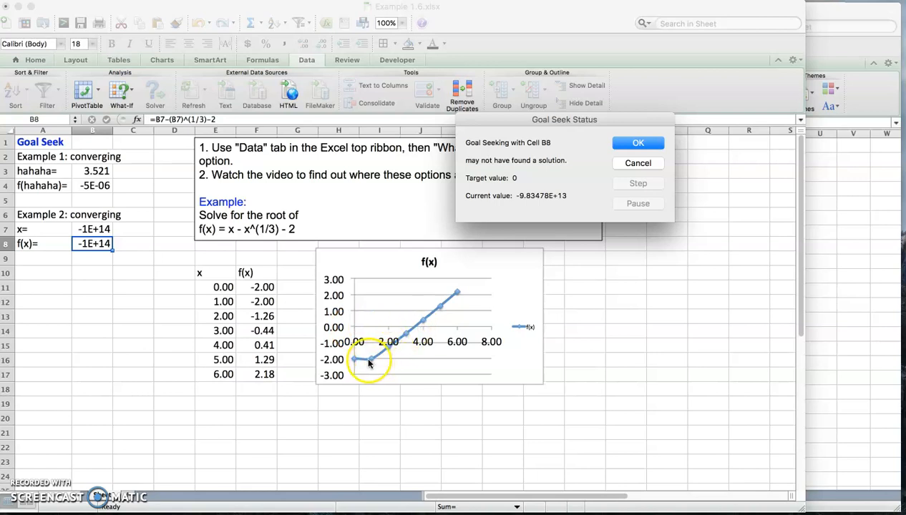
pyautogui.moveTo(418, 329)
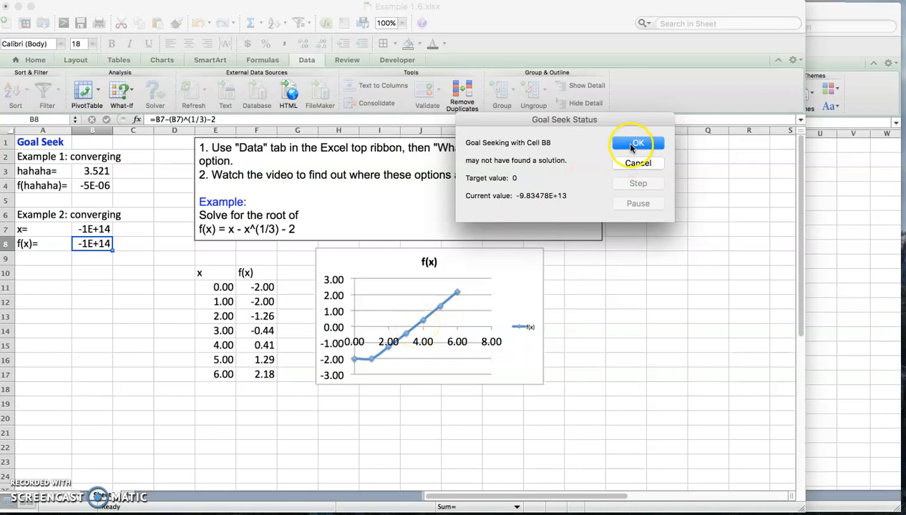
# Accept the unconverged Goal Seek result, leaving x and f(x) near -1E+14.
pyautogui.click(636, 143)
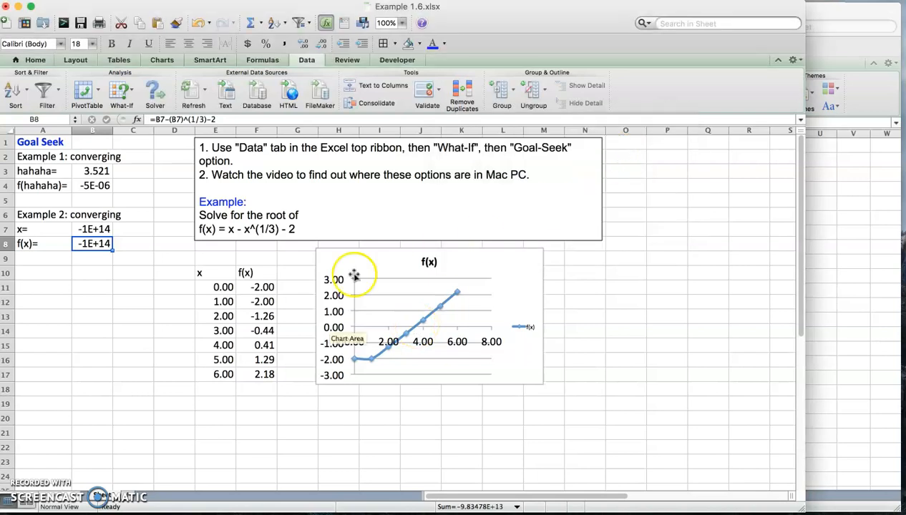